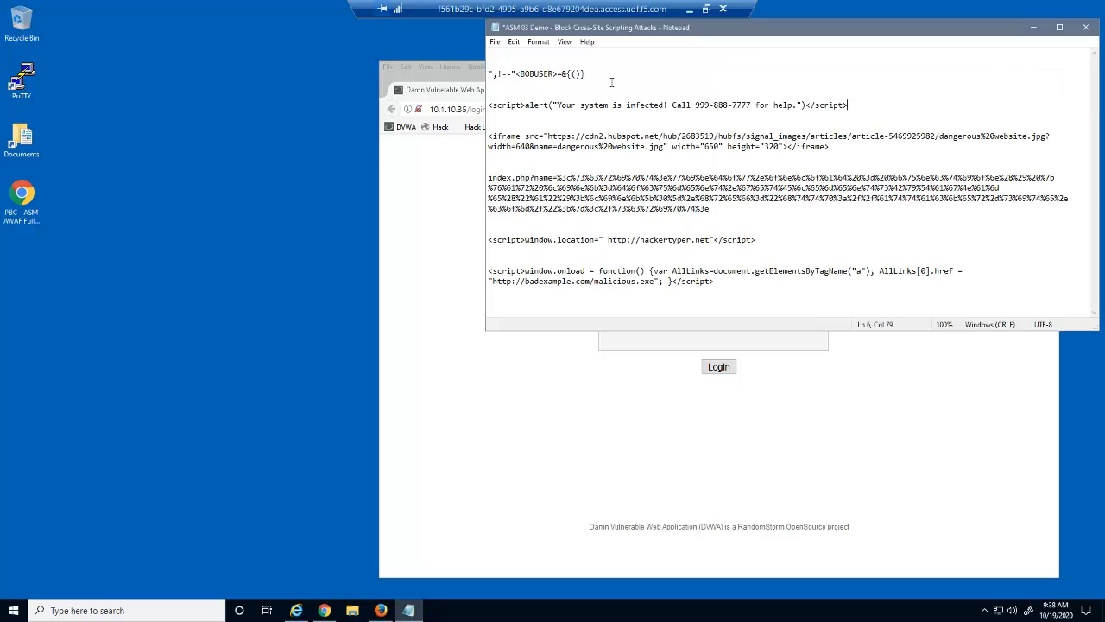
Step: Attempt a DVWA login with the XSS test string as Username, which fails
right_click(549, 73)
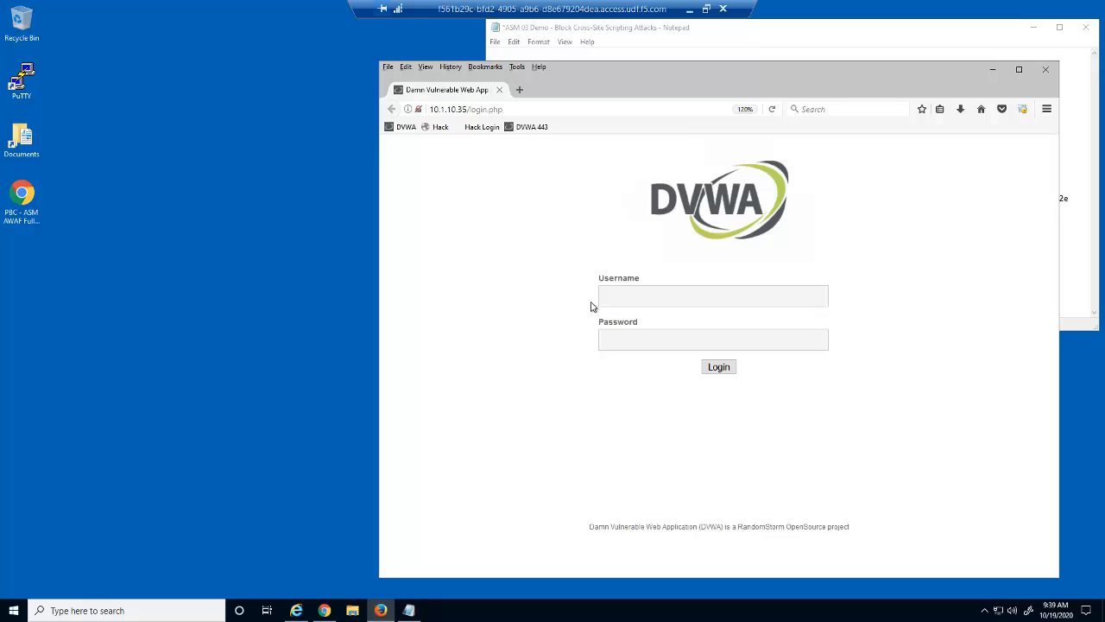
right_click(622, 295)
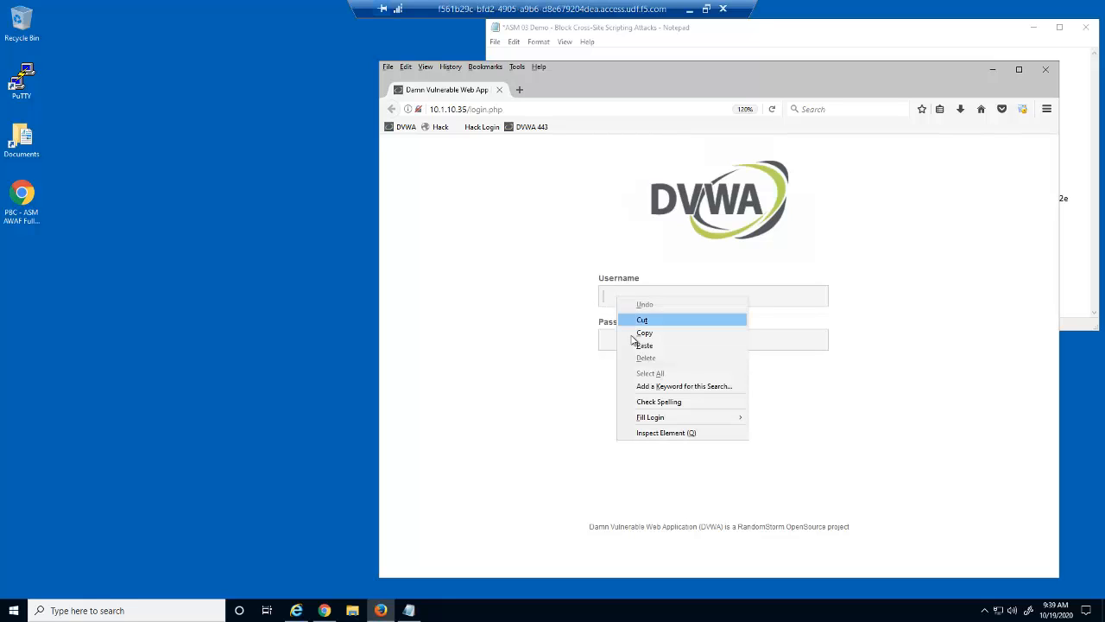
click(719, 366)
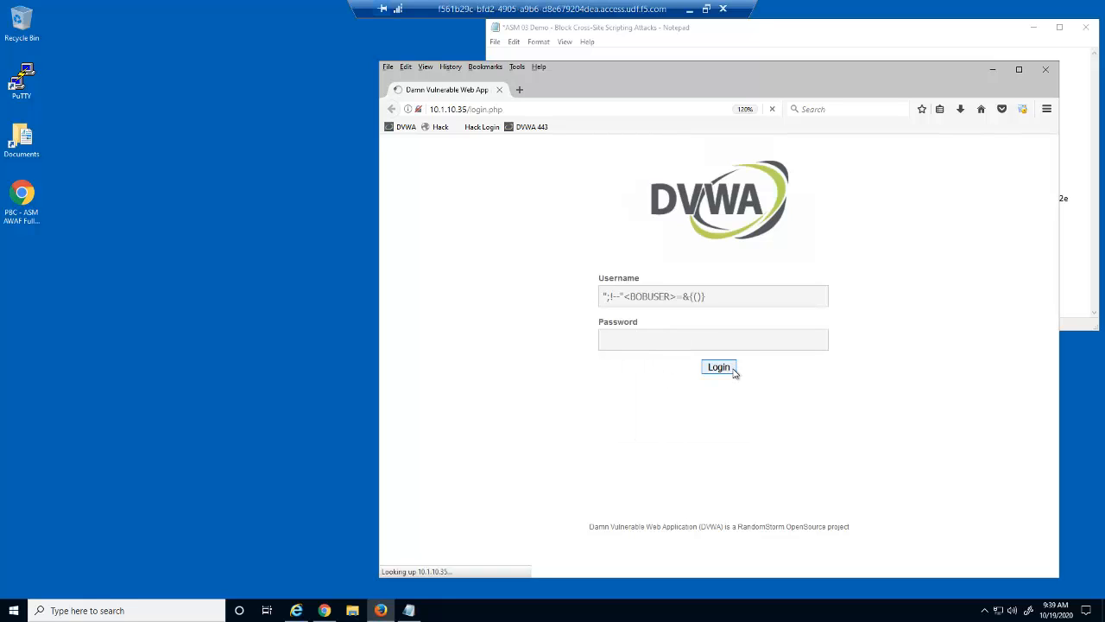
click(718, 366)
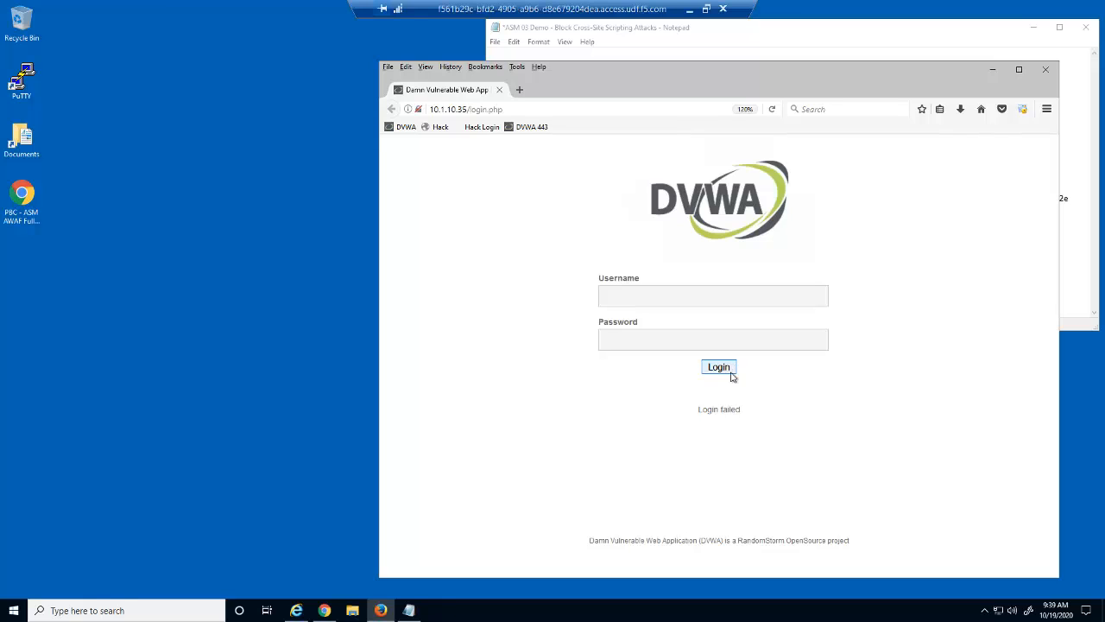
Step: Log in to DVWA as hacker and reach the welcome page
text(h)
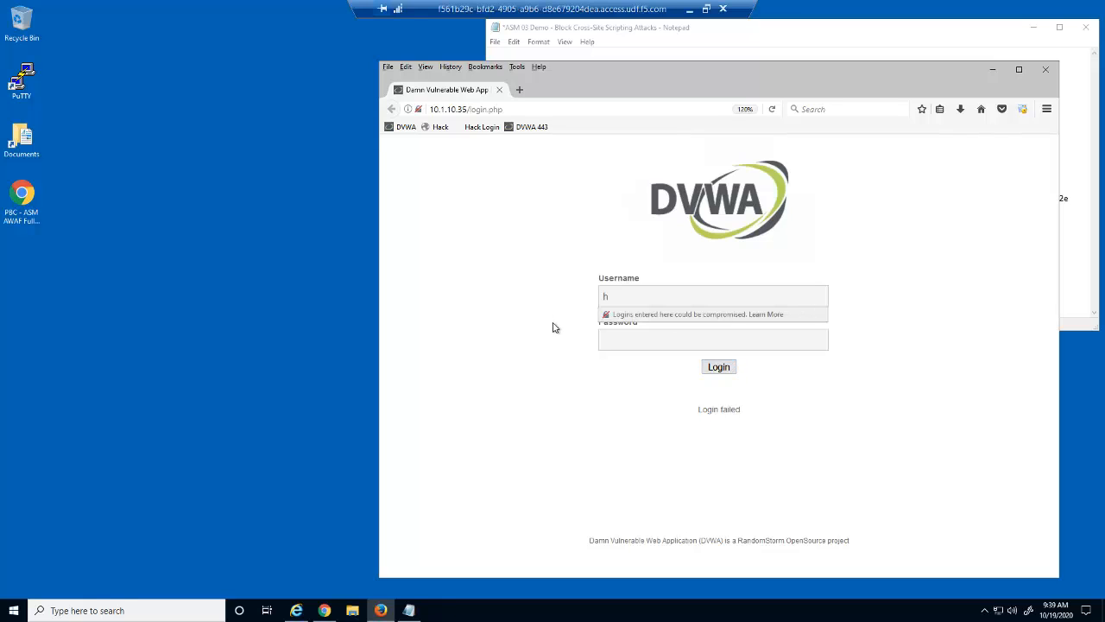
text(acker)
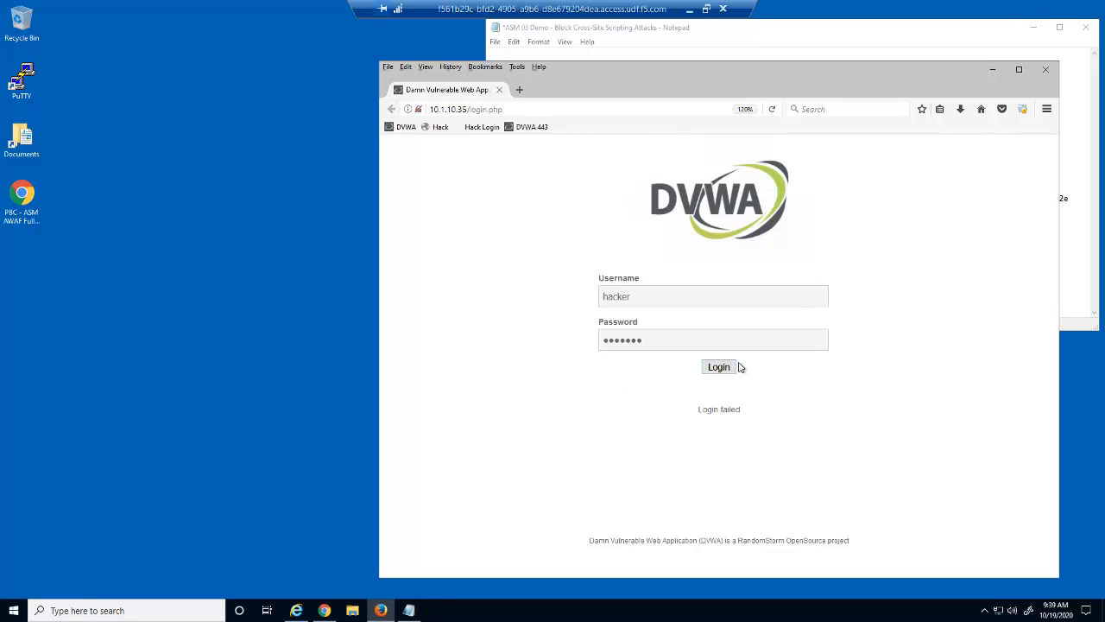
click(719, 366)
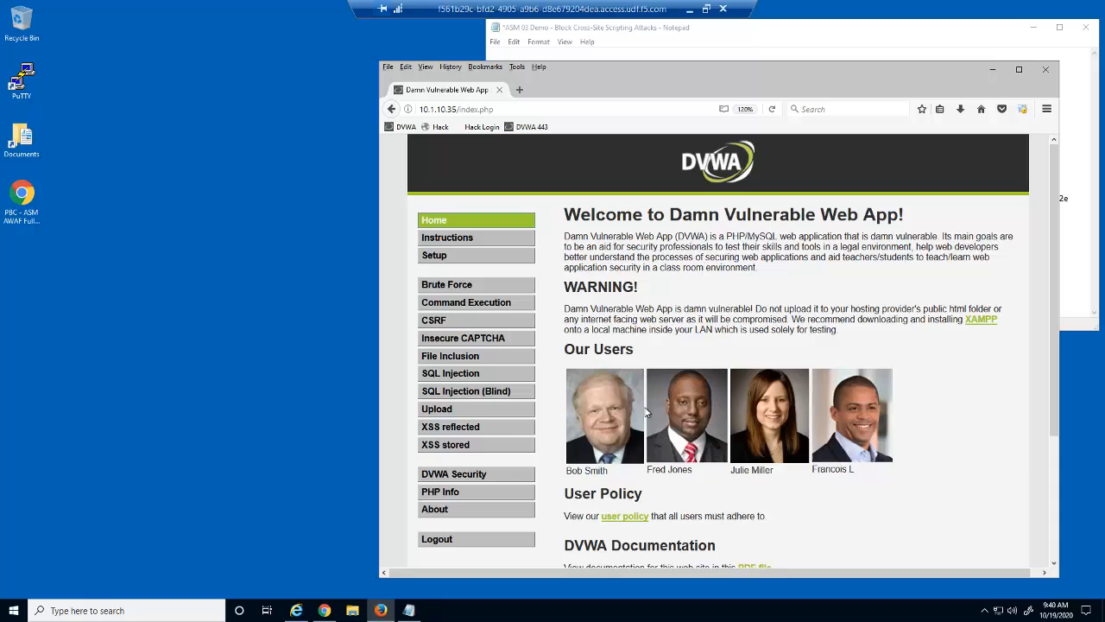
Step: Post a stored XSS review 'Attack' with the alert script and dismiss its infection alert
click(445, 443)
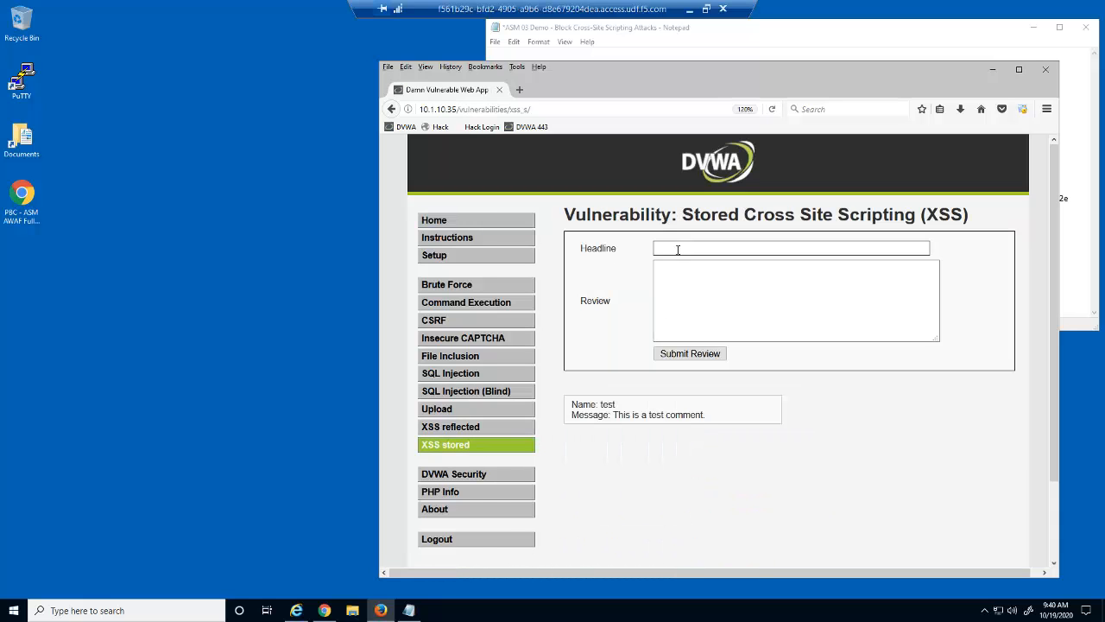
text(Attack)
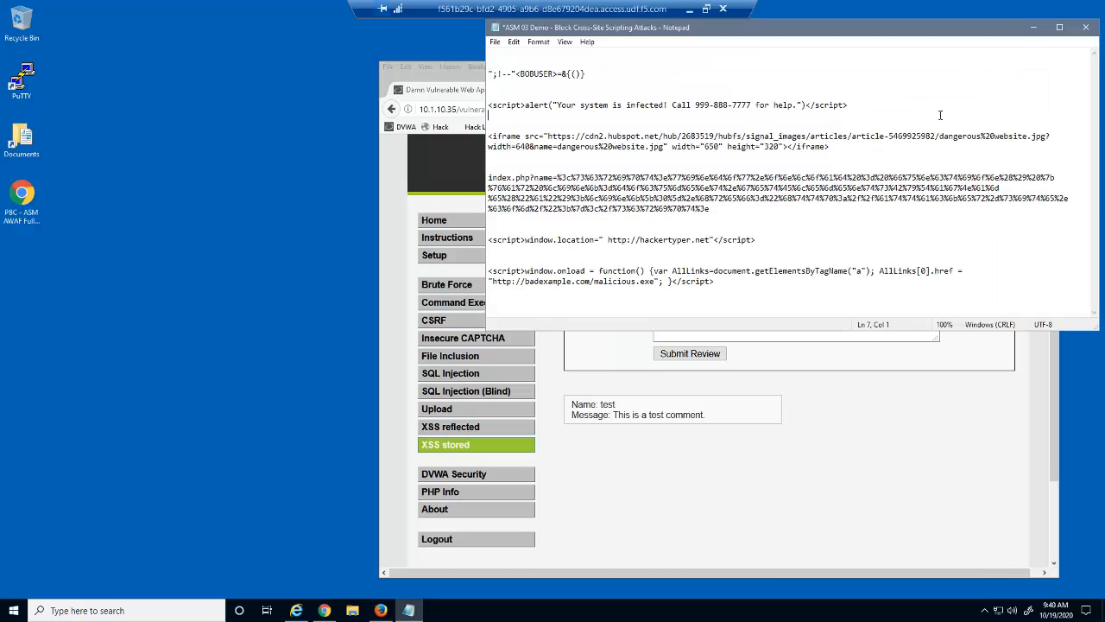
triple_click(667, 106)
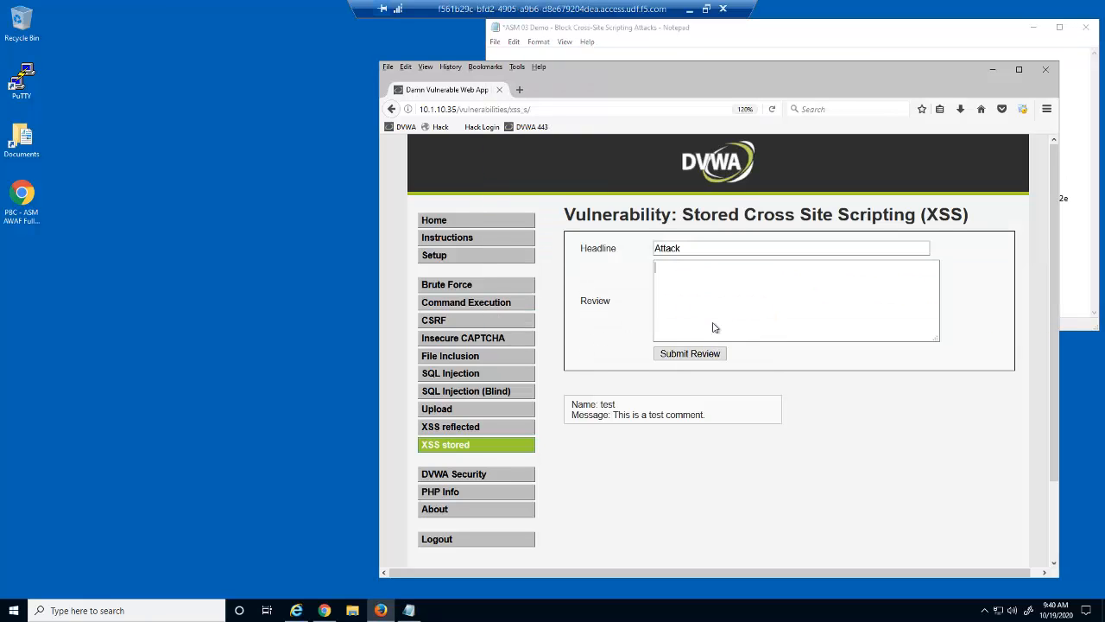
click(691, 353)
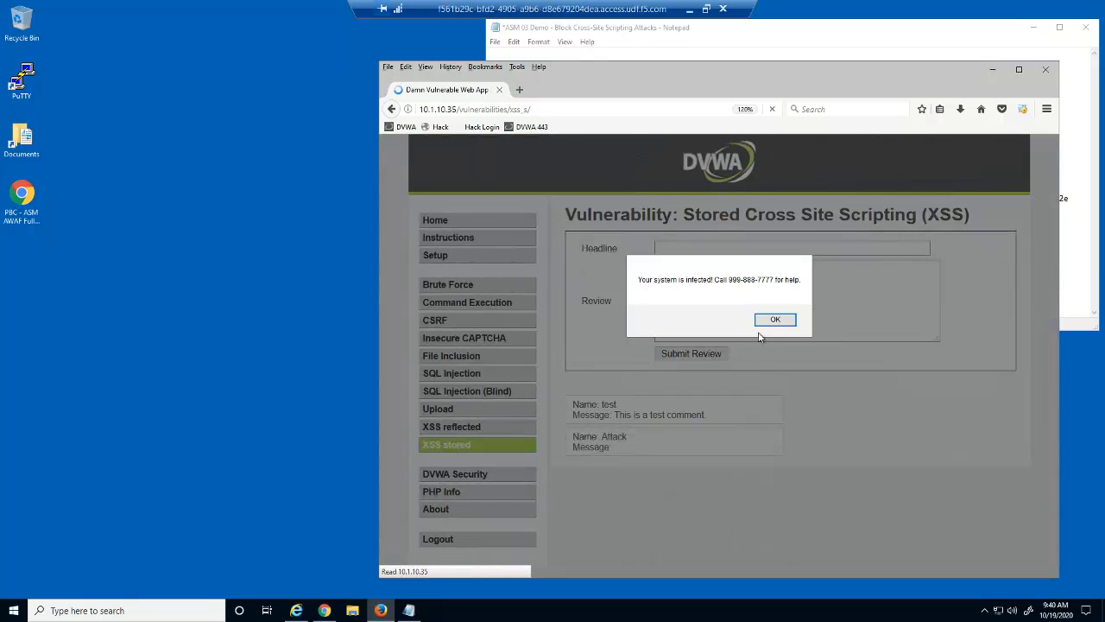
click(773, 318)
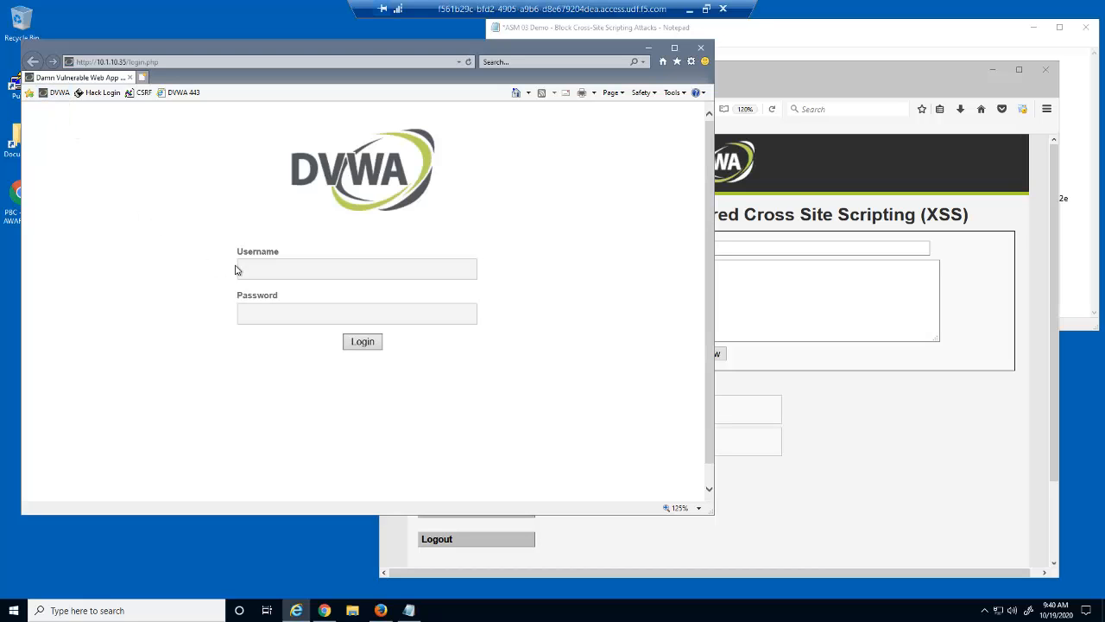
Step: In Internet Explorer log in as bobsmith, view XSS stored, dismiss the alert and return to Firefox
text(bobsmith)
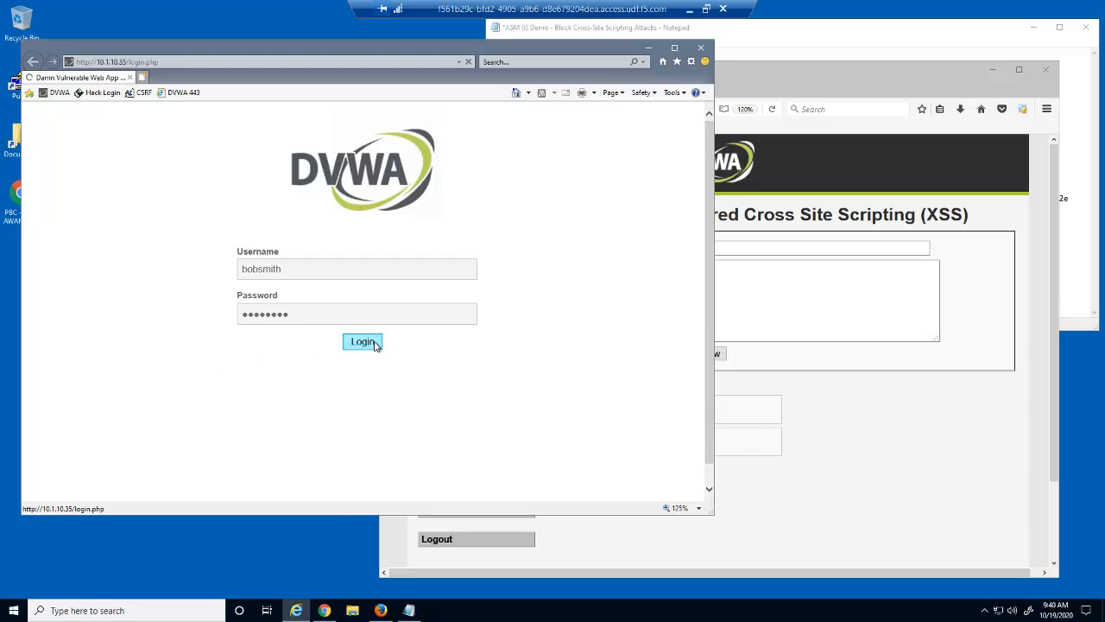
click(363, 342)
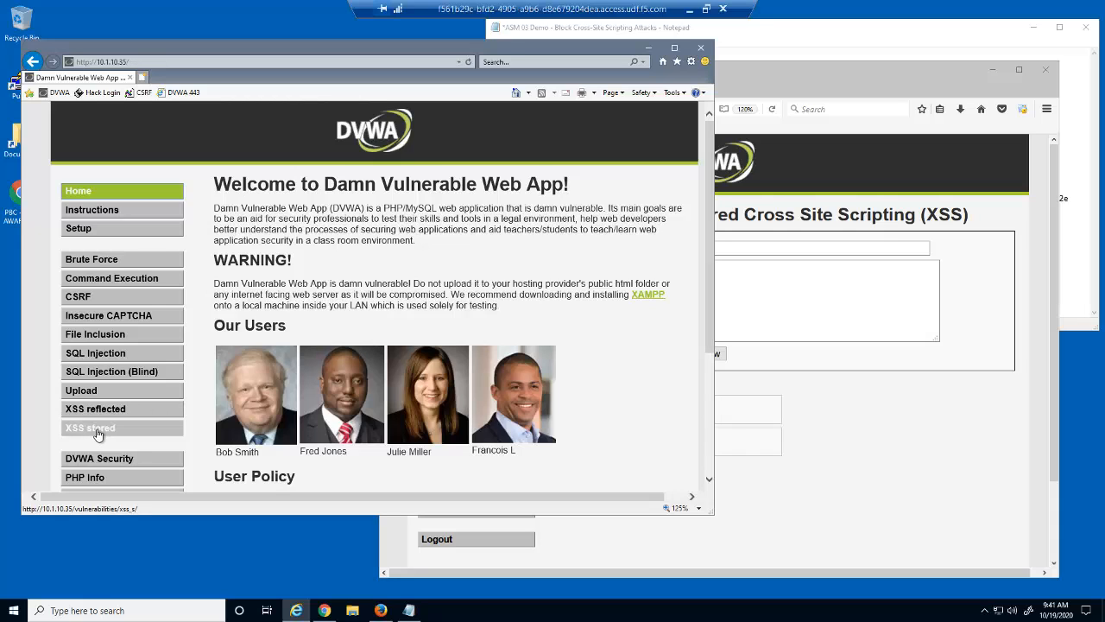
click(90, 428)
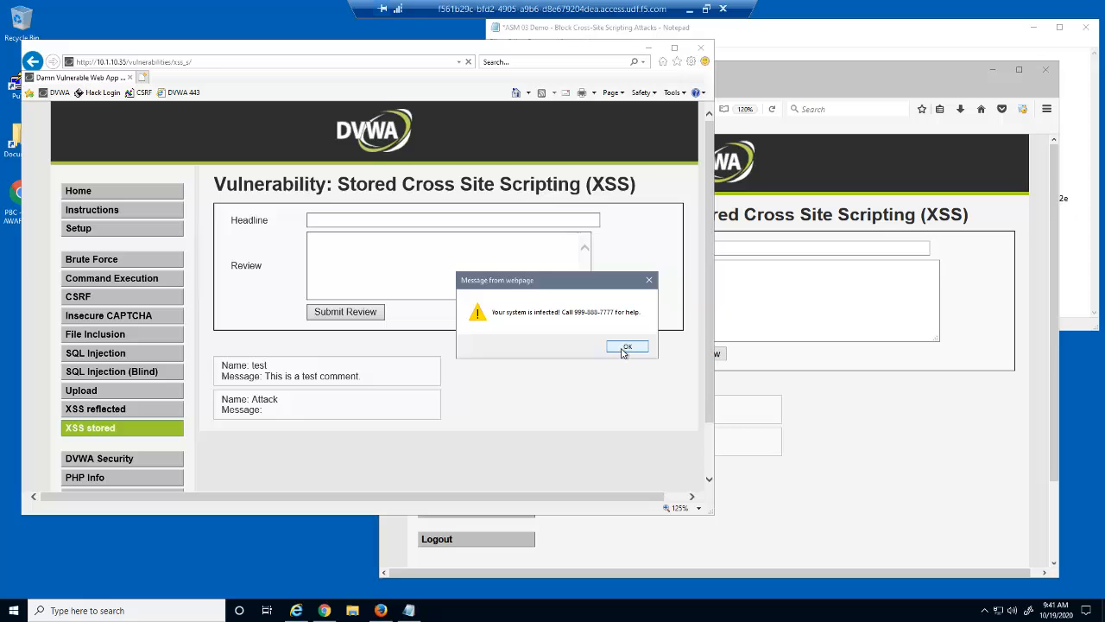
click(629, 345)
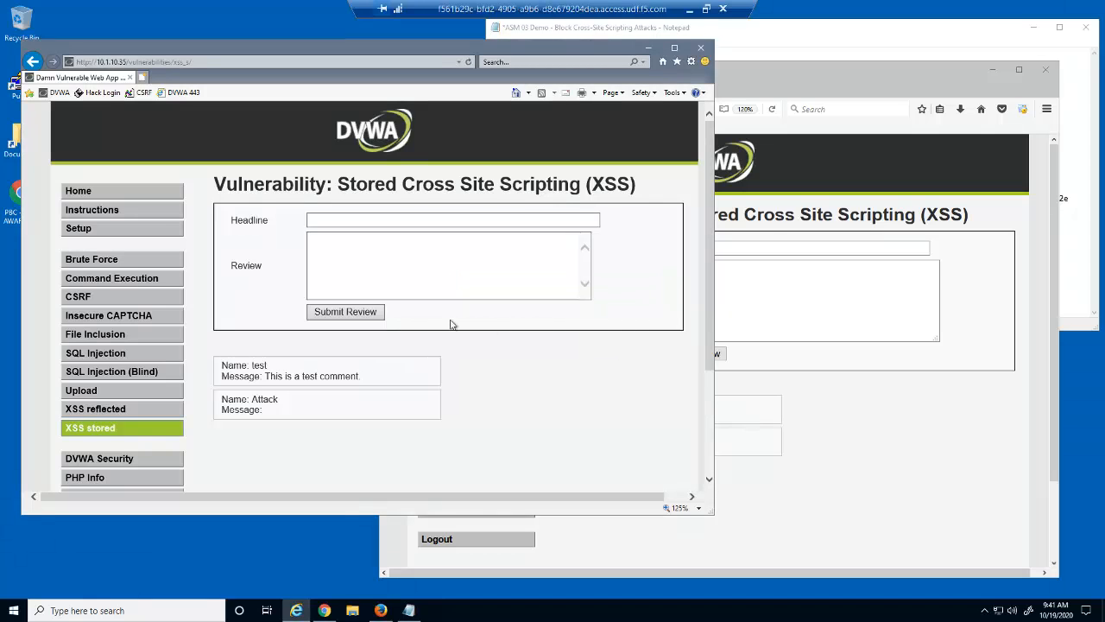
click(78, 190)
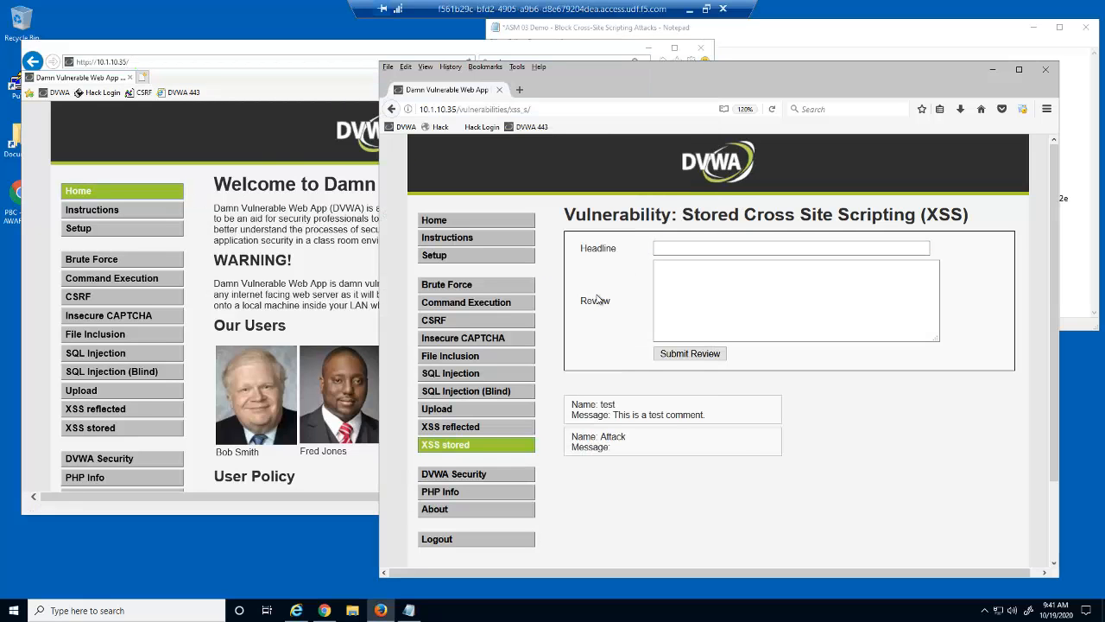
Step: Post a 'Virus' review embedding the fake virus-warning iframe and dismiss the alert
text(Virus)
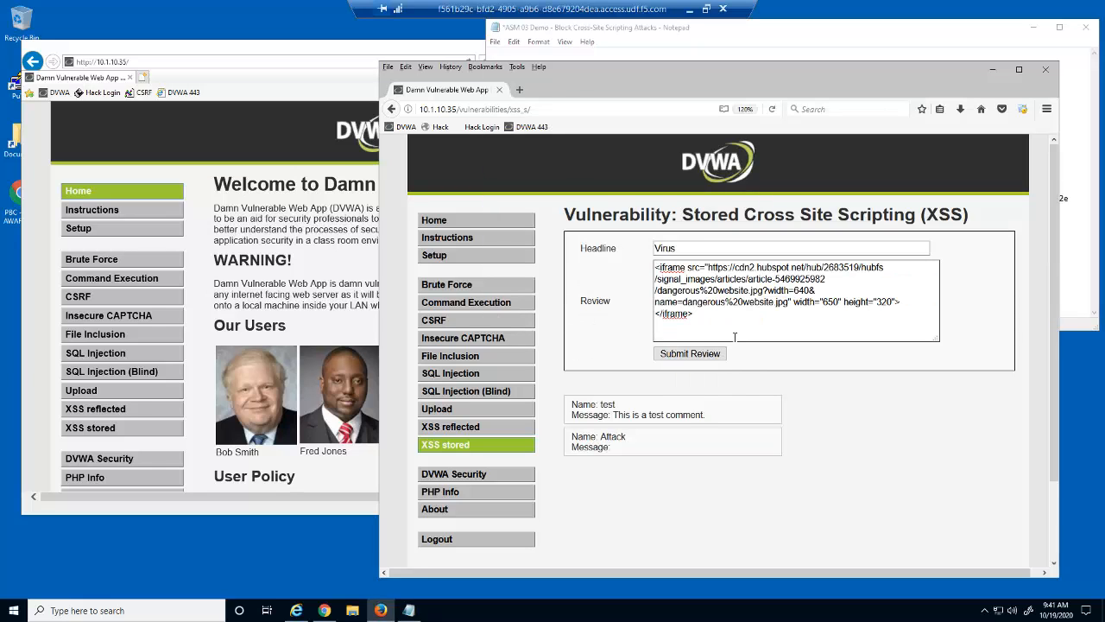
click(691, 352)
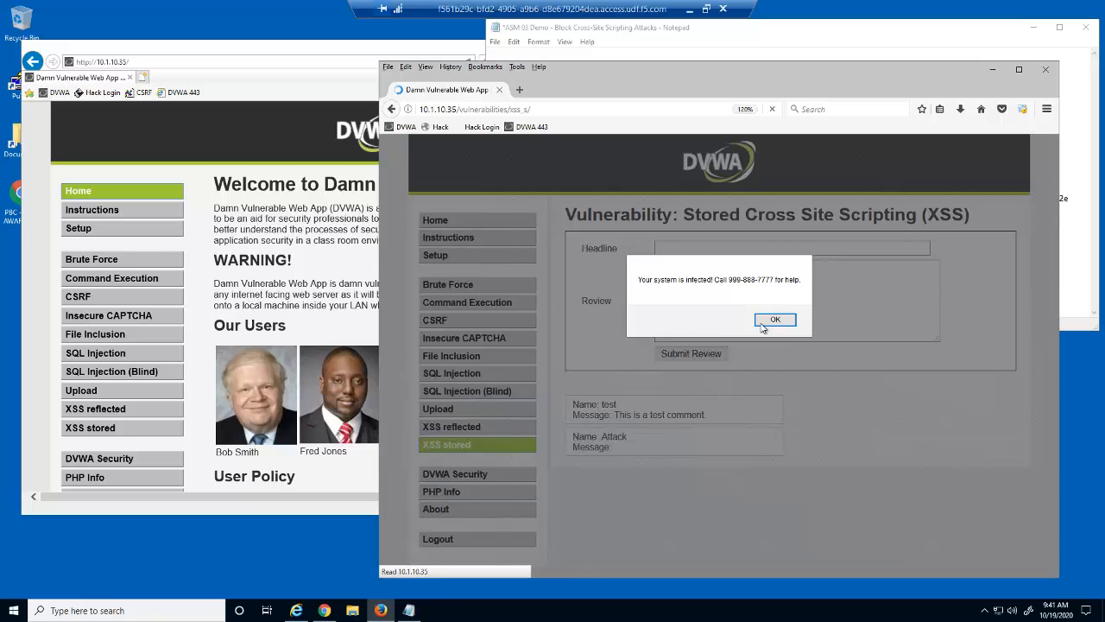
click(773, 318)
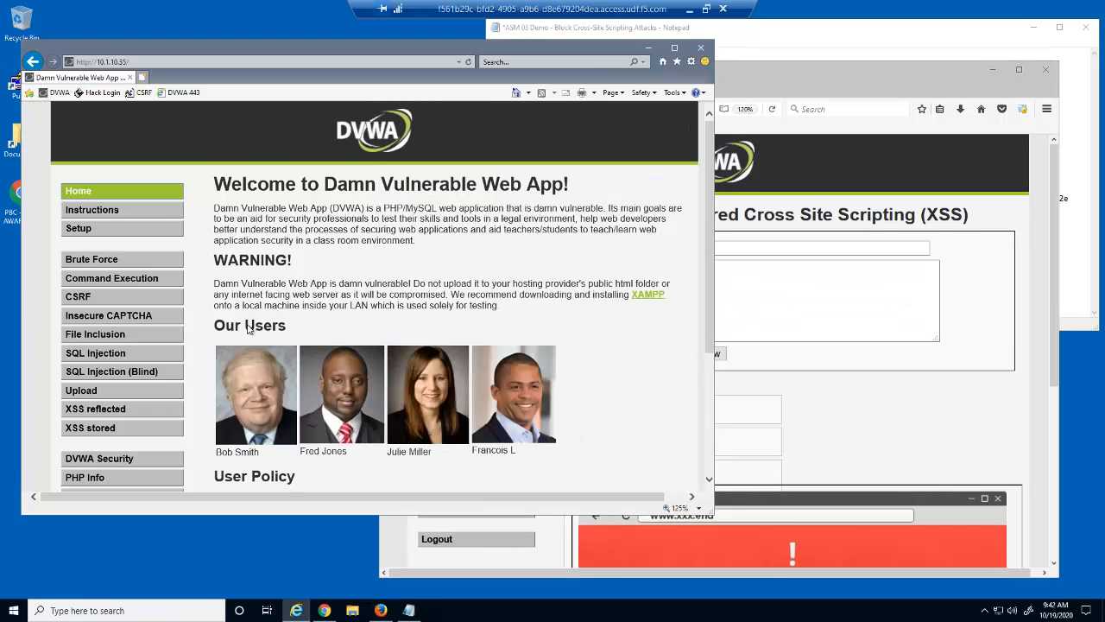
Step: As bobsmith reopen the stored XSS page and dismiss the infection alert
click(90, 428)
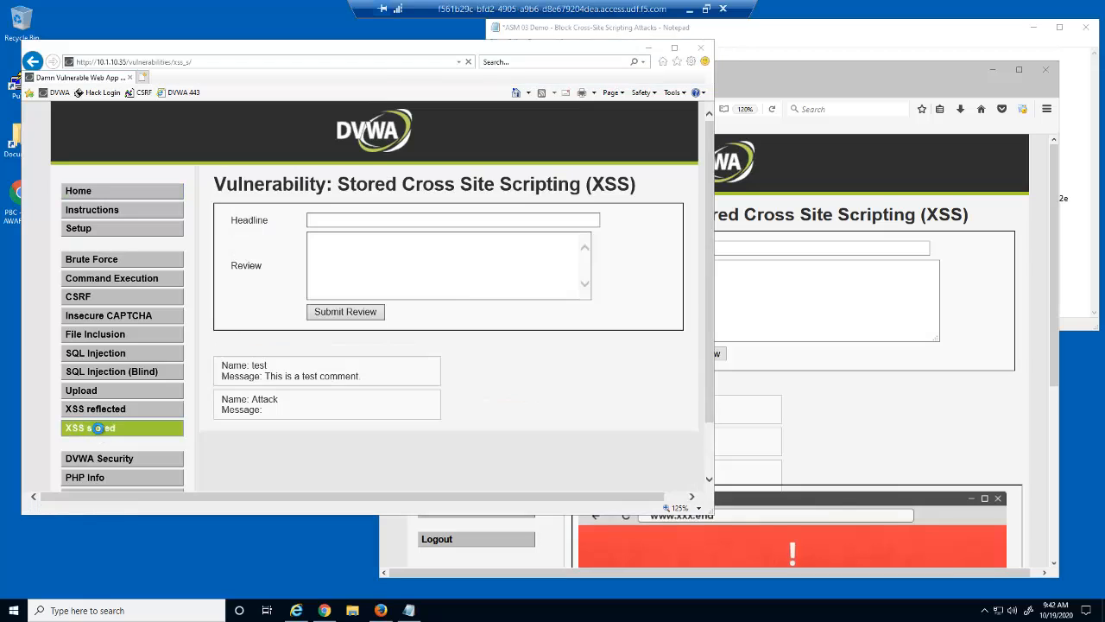
click(90, 429)
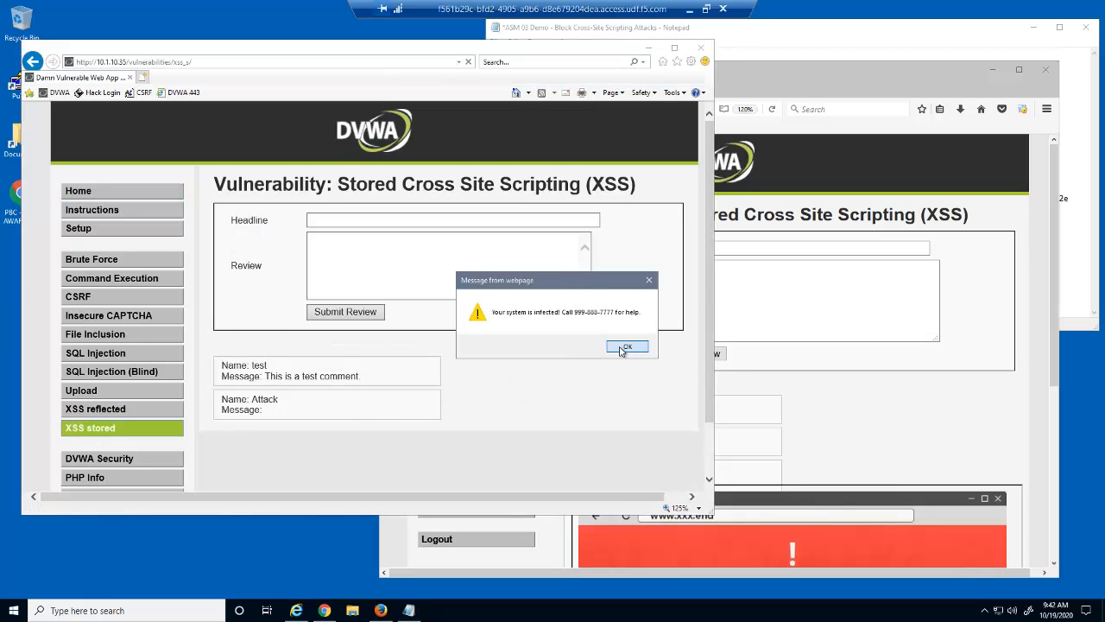
click(626, 346)
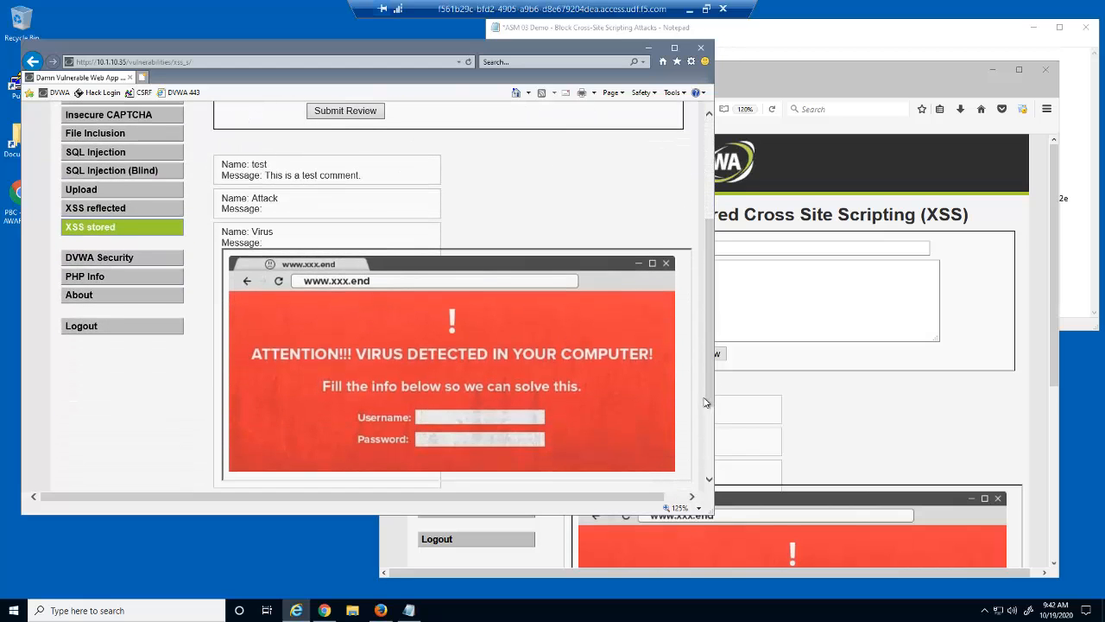
mouse_move(687, 411)
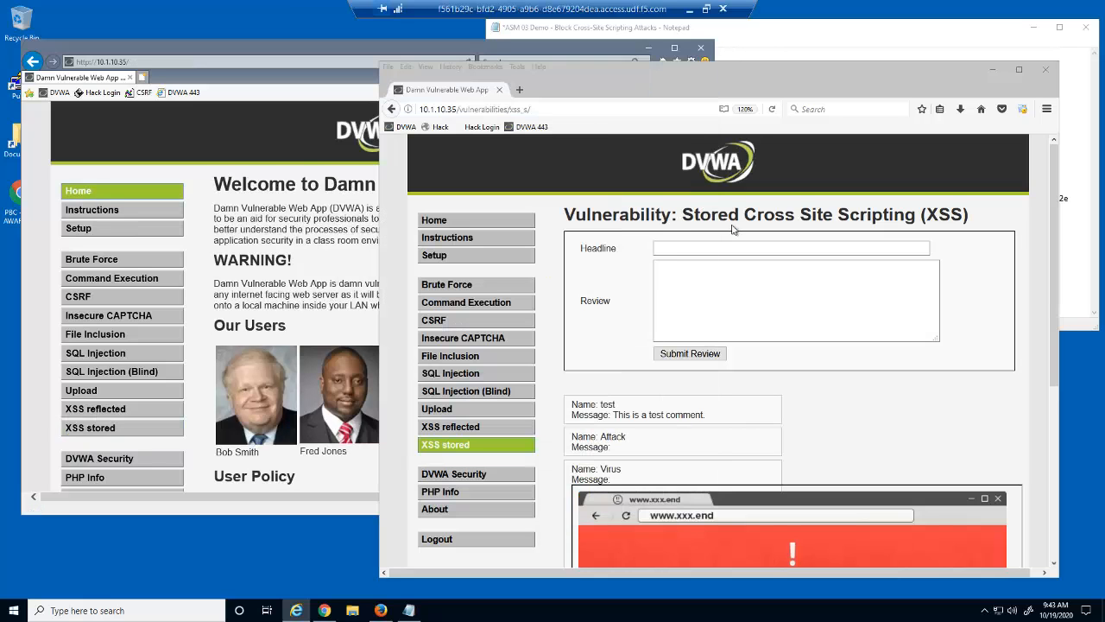
text(Encoding)
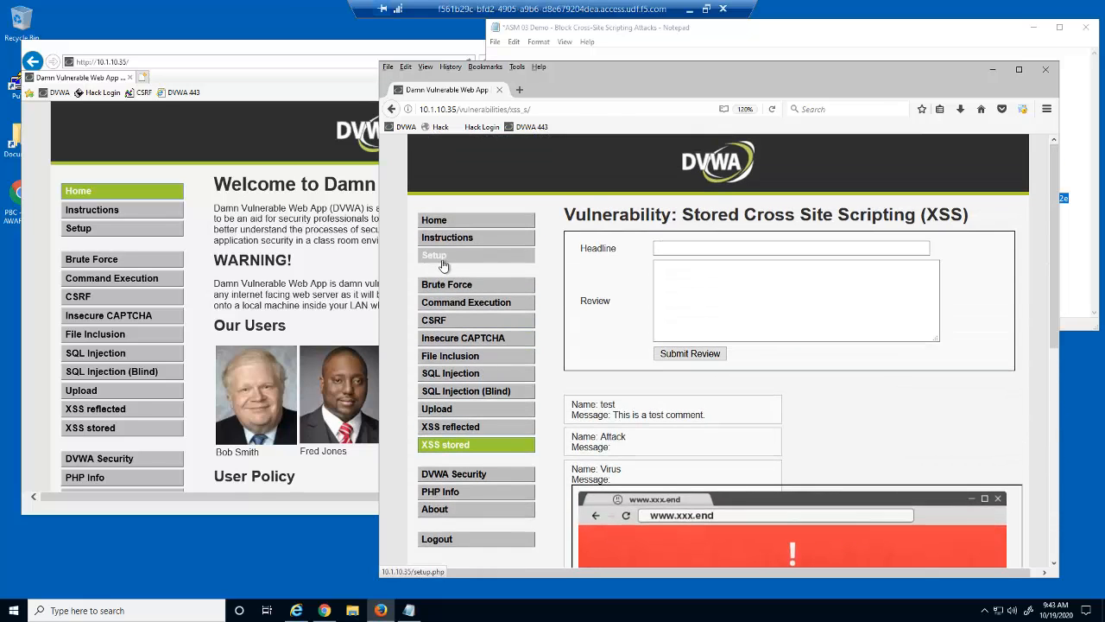
Step: Reset the DVWA database from Setup, clearing the stored XSS guestbook to the test comment
click(435, 255)
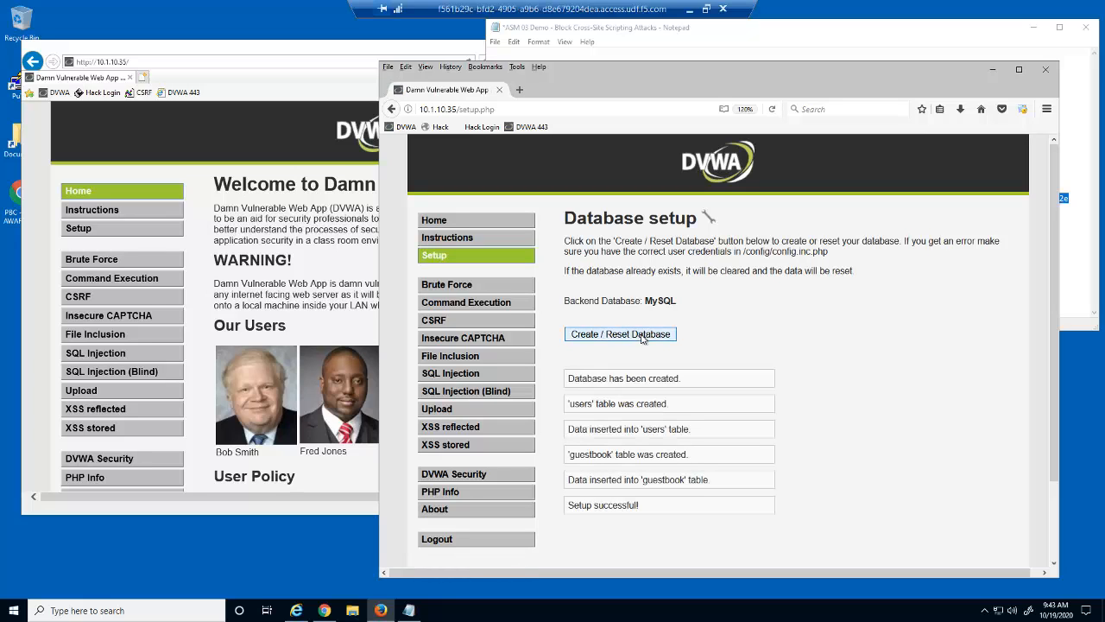
click(445, 444)
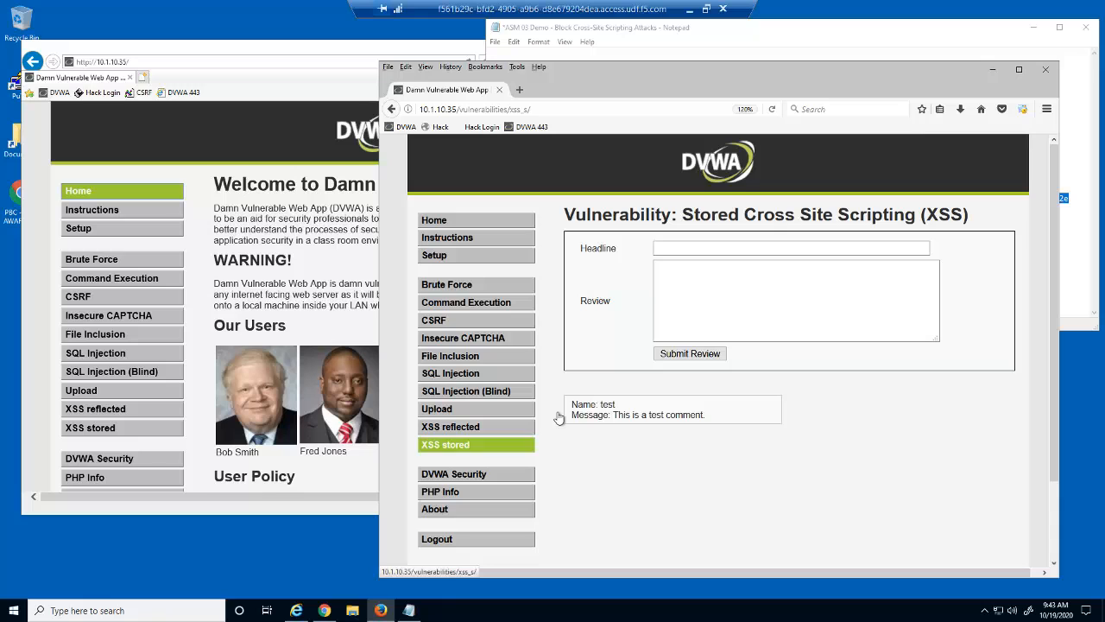
text(Comm)
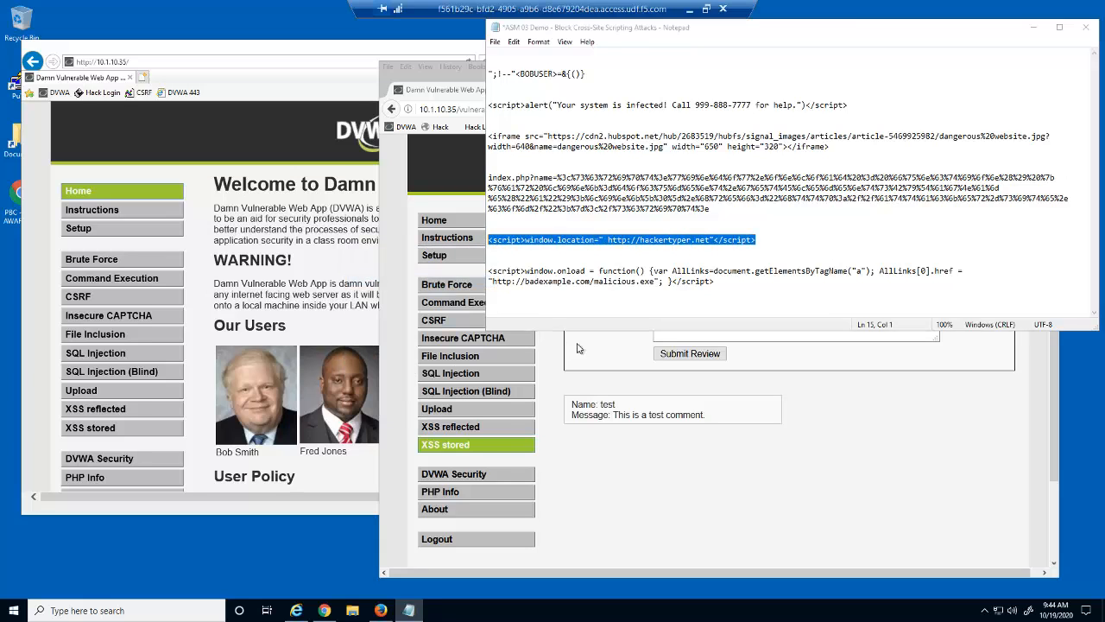
click(449, 90)
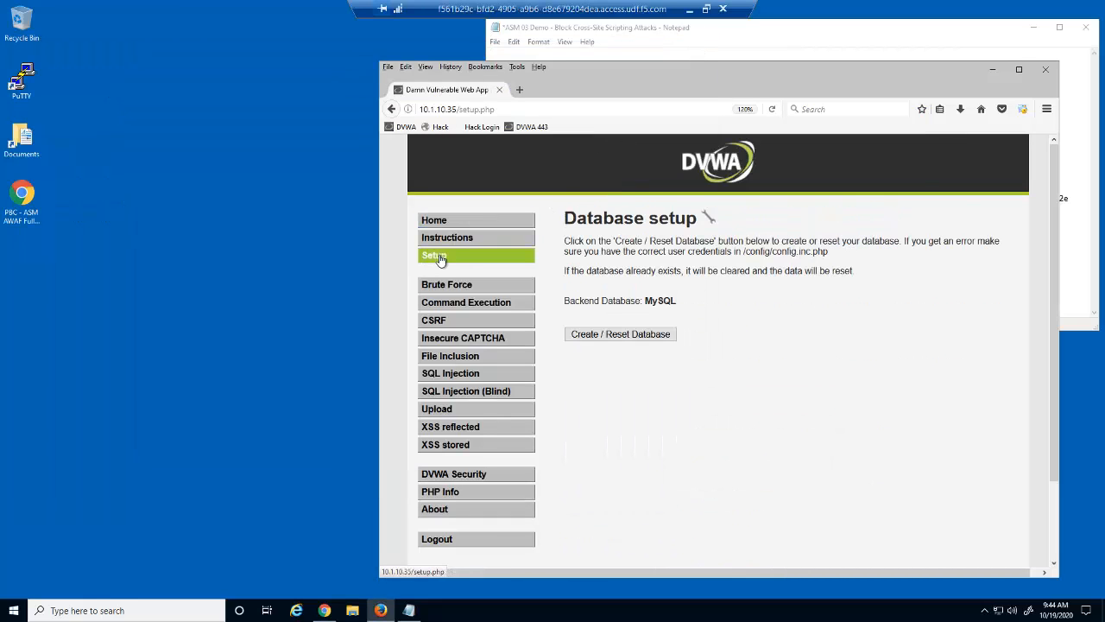
Step: In BIG-IP open the dvwa_virtual virtual server's properties (10.1.10.35, HTTP port 80)
click(620, 335)
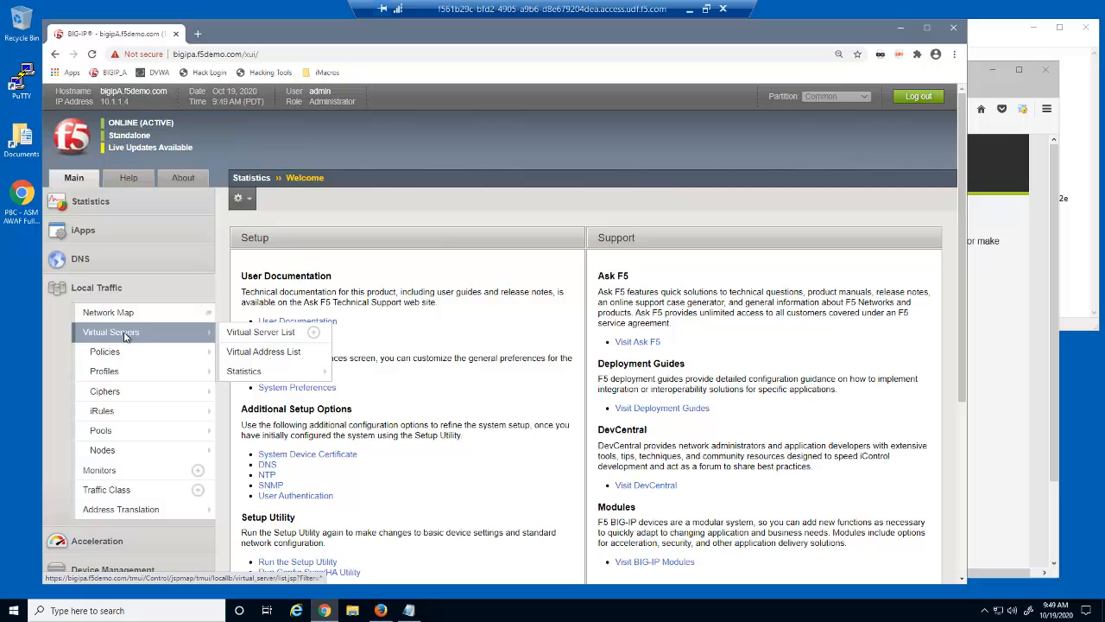
click(259, 332)
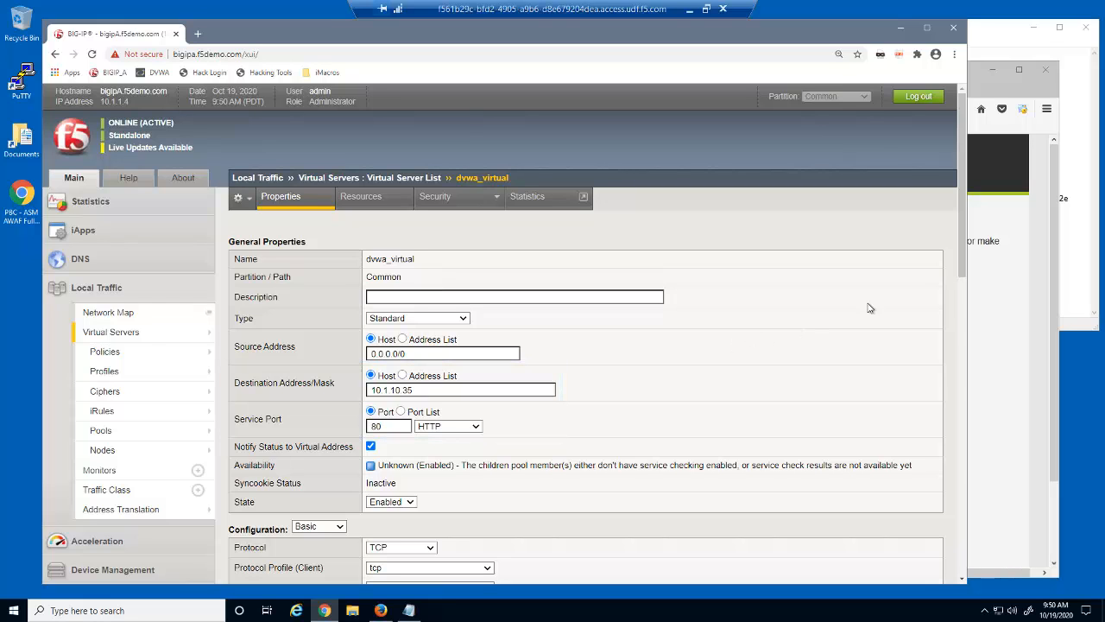
scroll(down, 3)
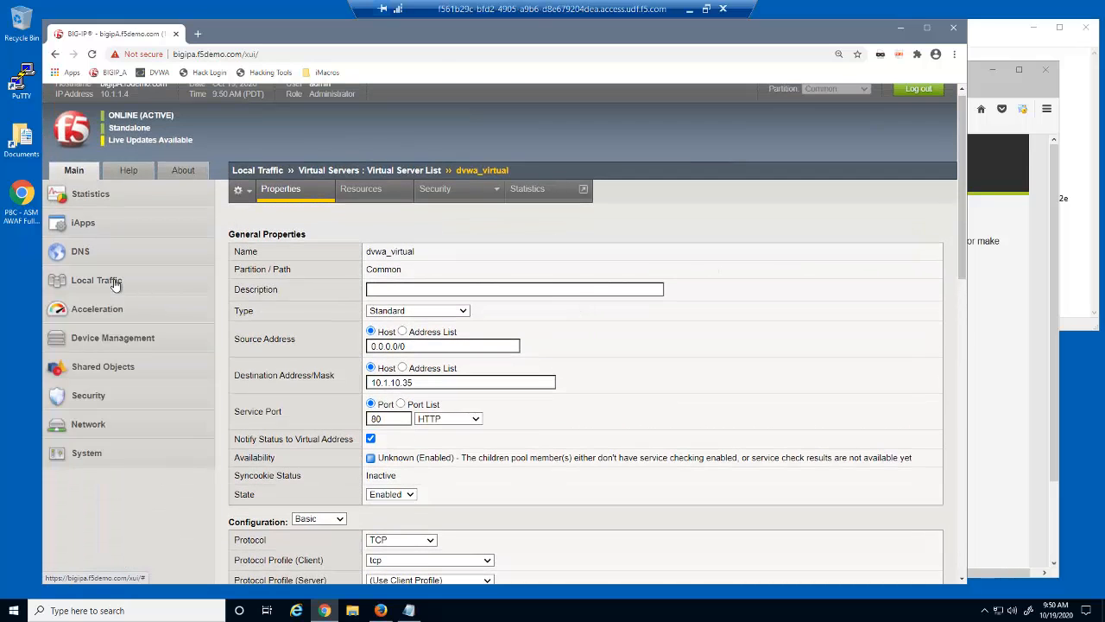
Step: Start a new security policy named dvwa_security_policy based on the Rapid Deployment Policy template
click(89, 394)
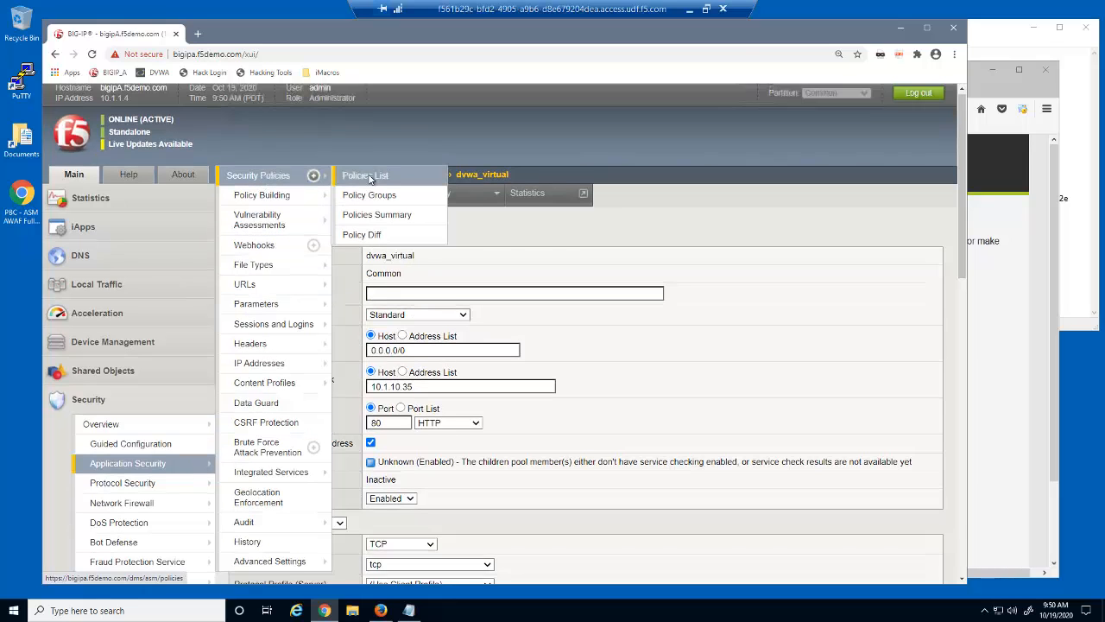
click(364, 176)
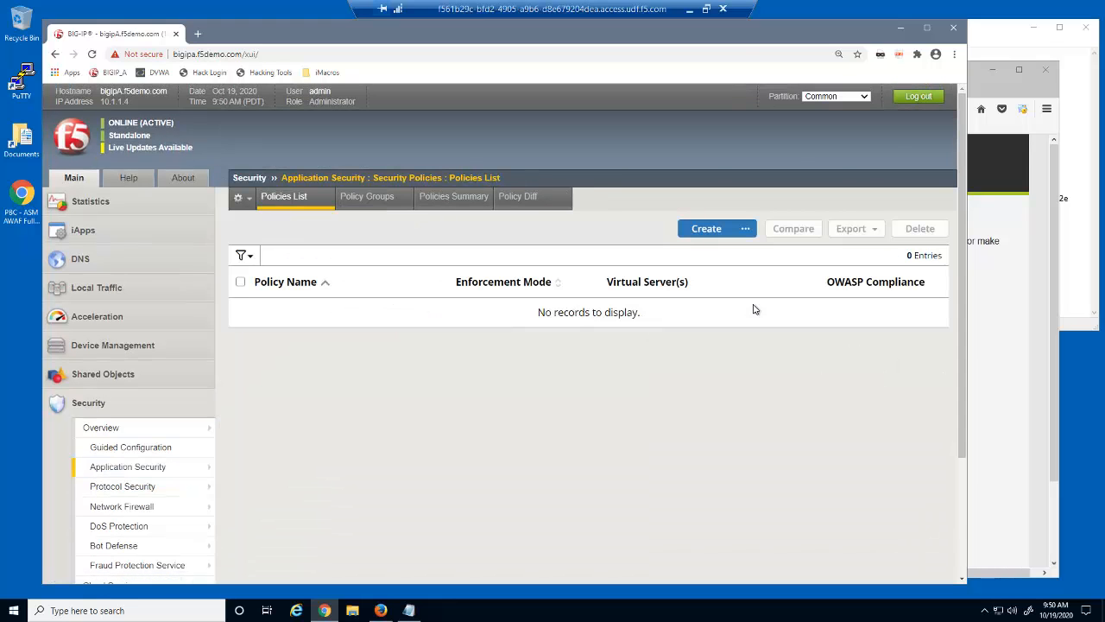
click(707, 228)
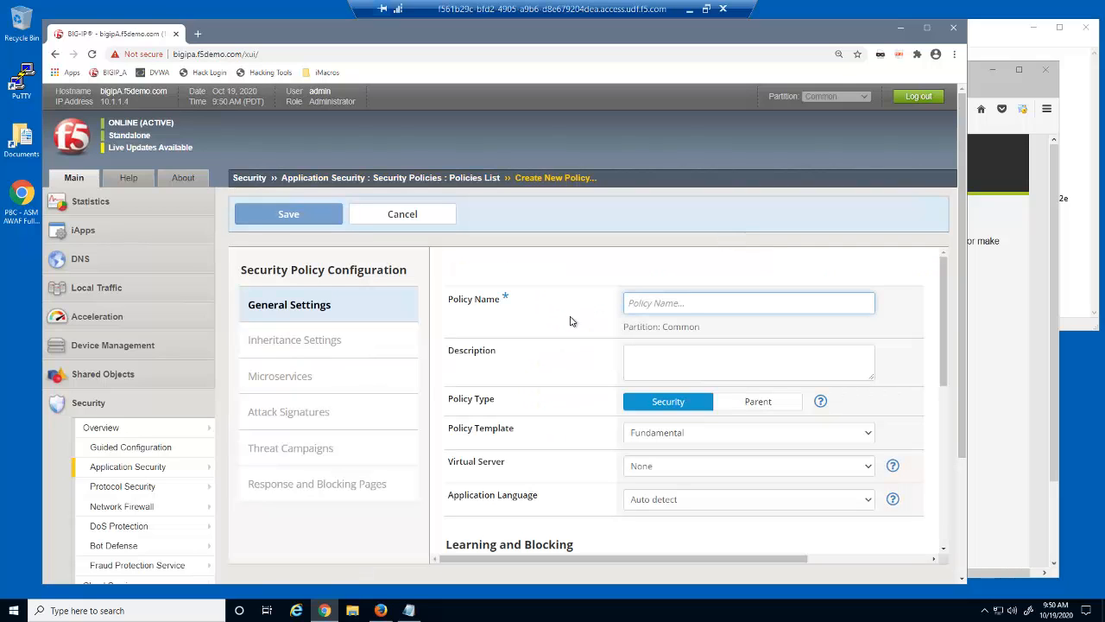
text(dvwa_sec)
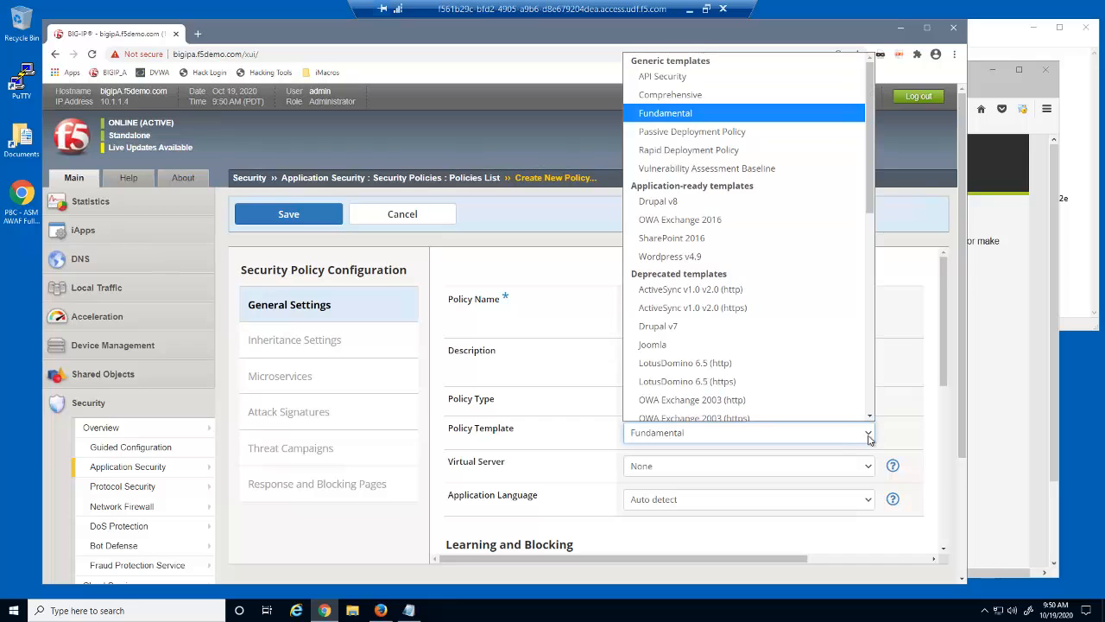
mouse_move(688, 143)
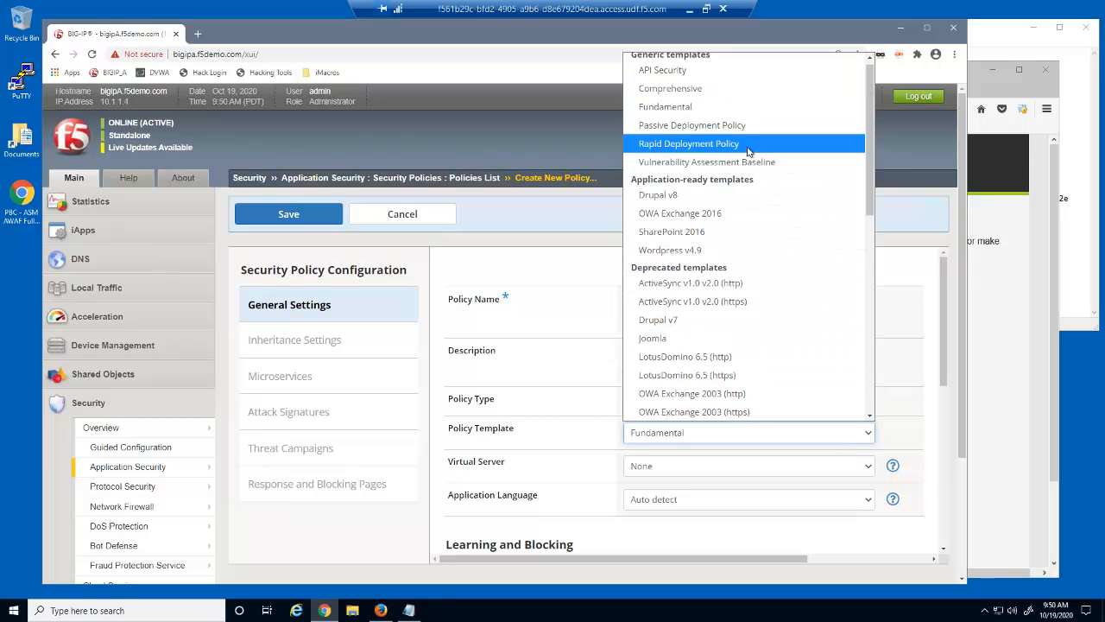
click(688, 143)
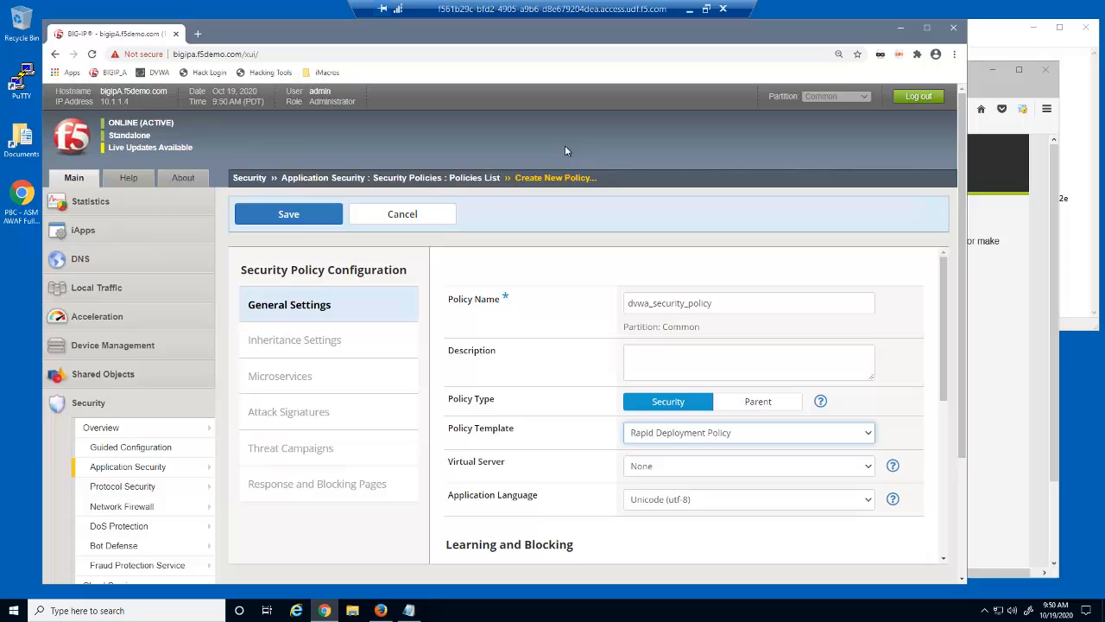
mouse_move(866, 465)
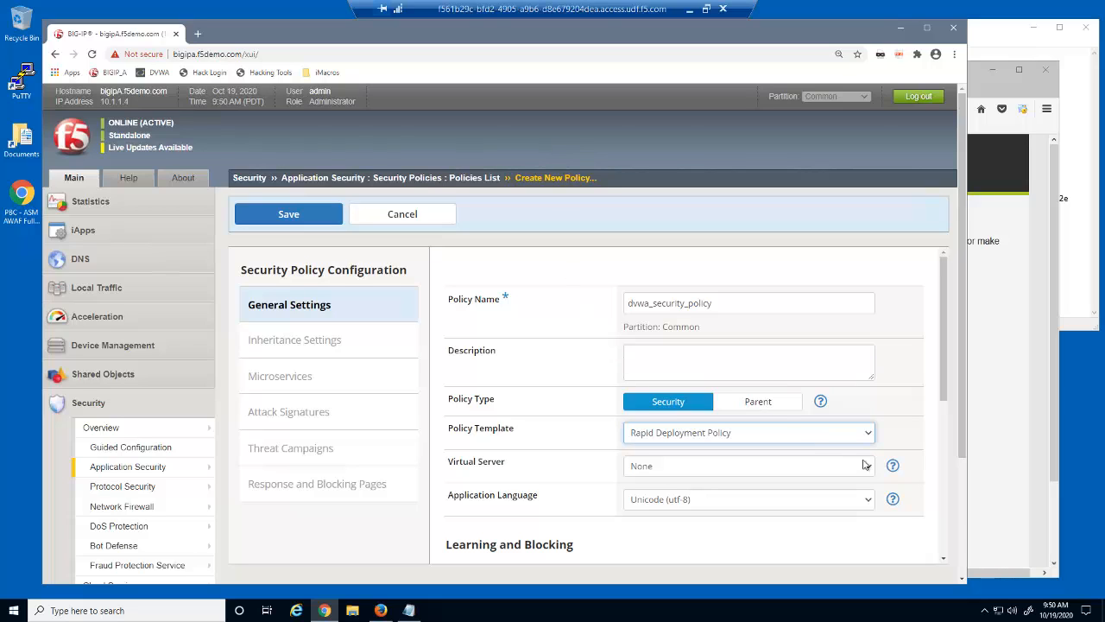
Step: Attach the policy to dvwa_virtual, set Blocking mode, disable Signature Staging, and save it
click(747, 466)
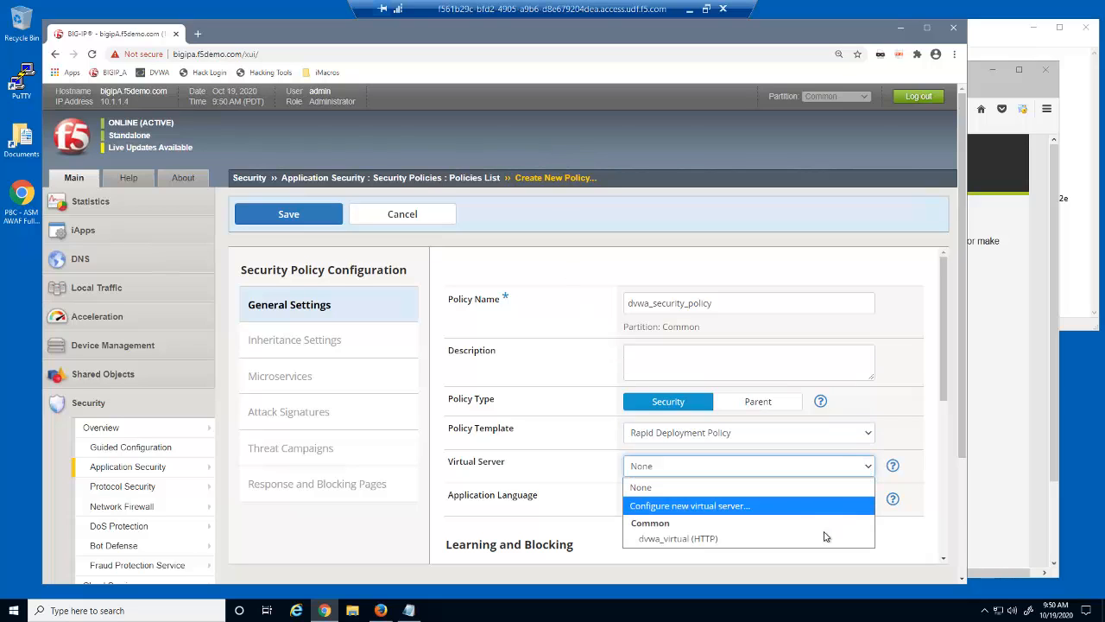
click(677, 538)
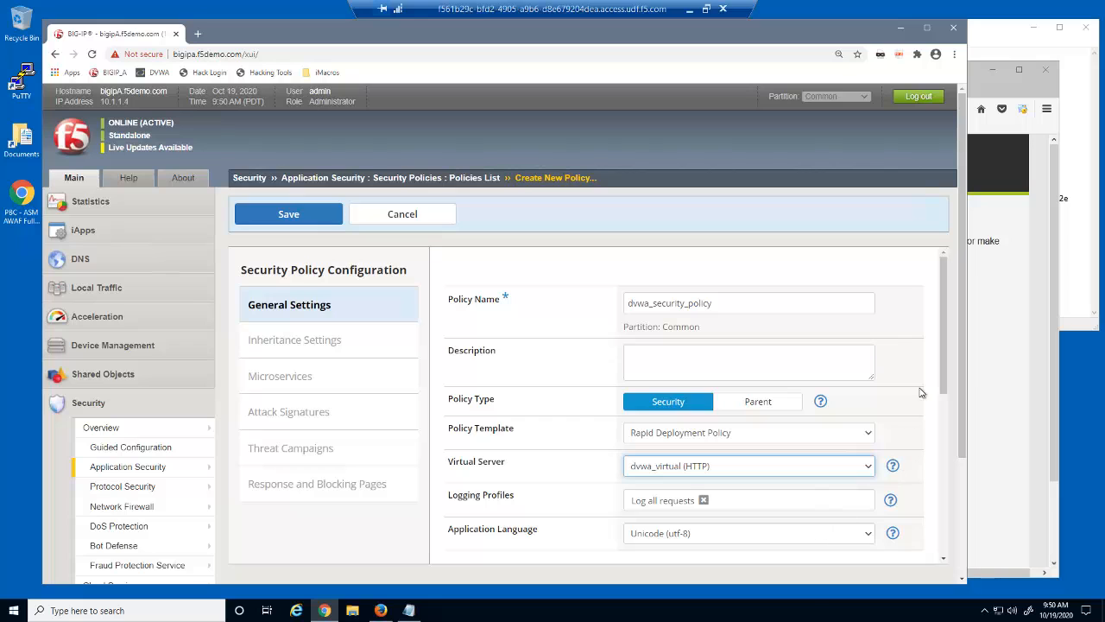
scroll(down, 3)
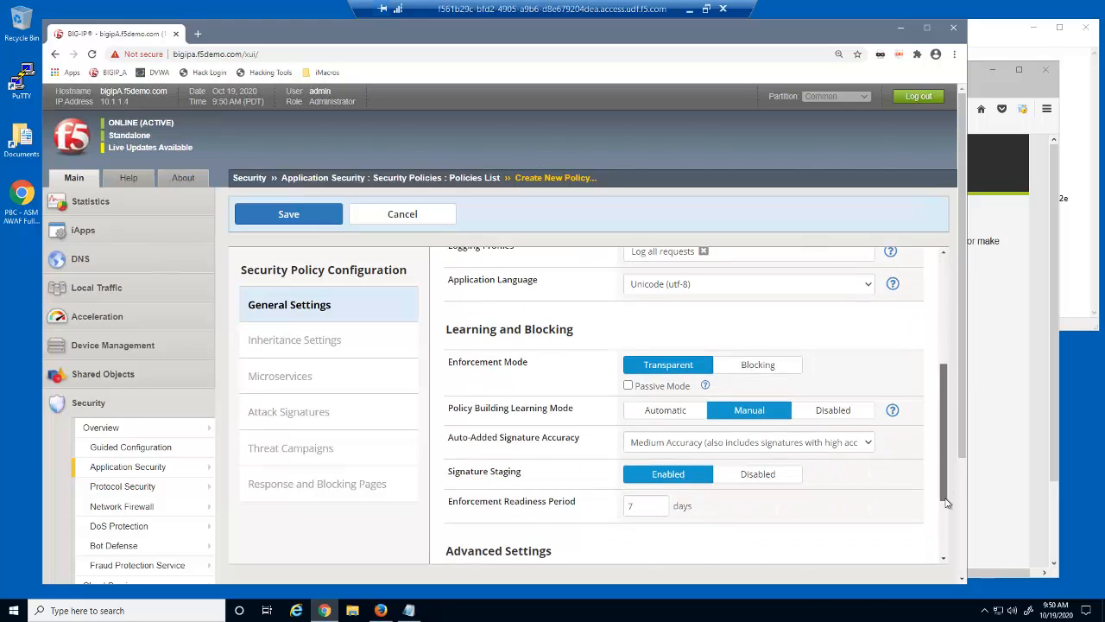
click(757, 348)
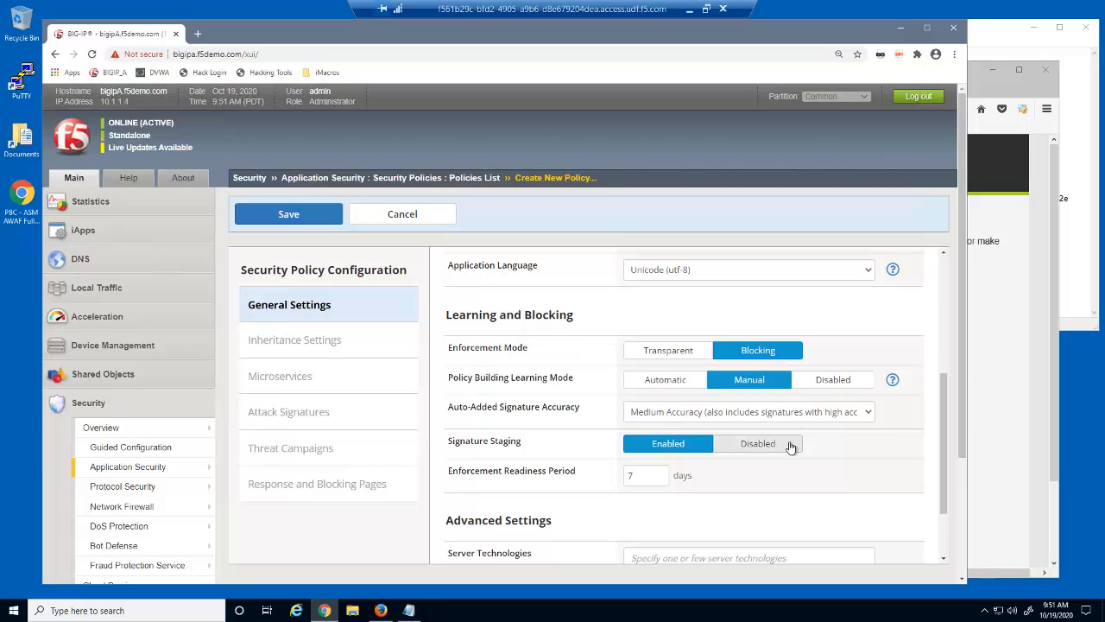
click(756, 442)
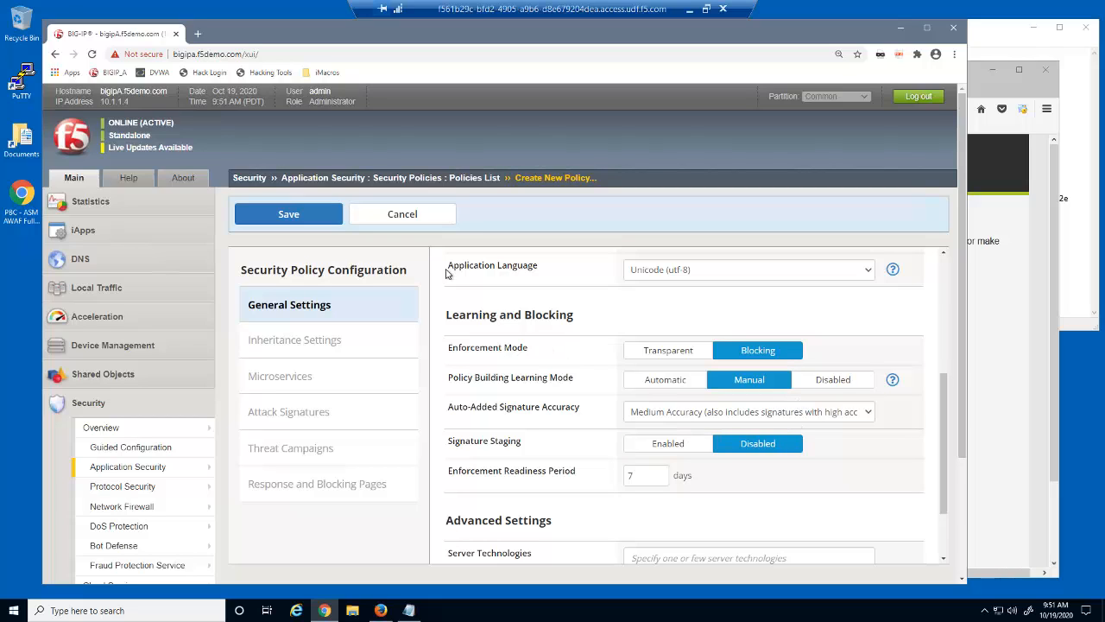
click(288, 214)
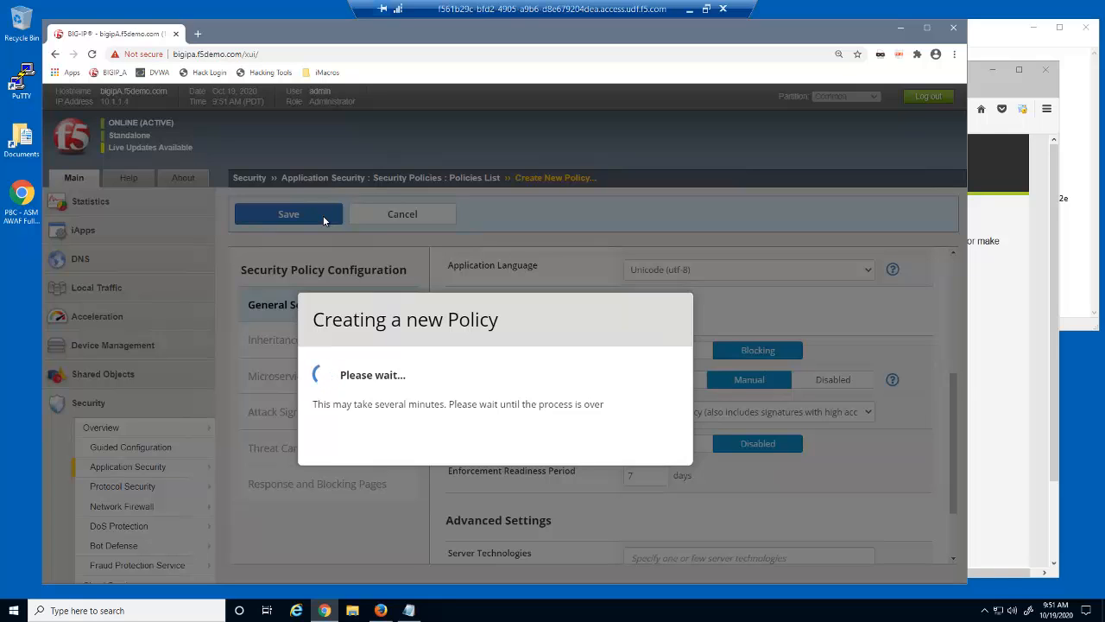
click(288, 214)
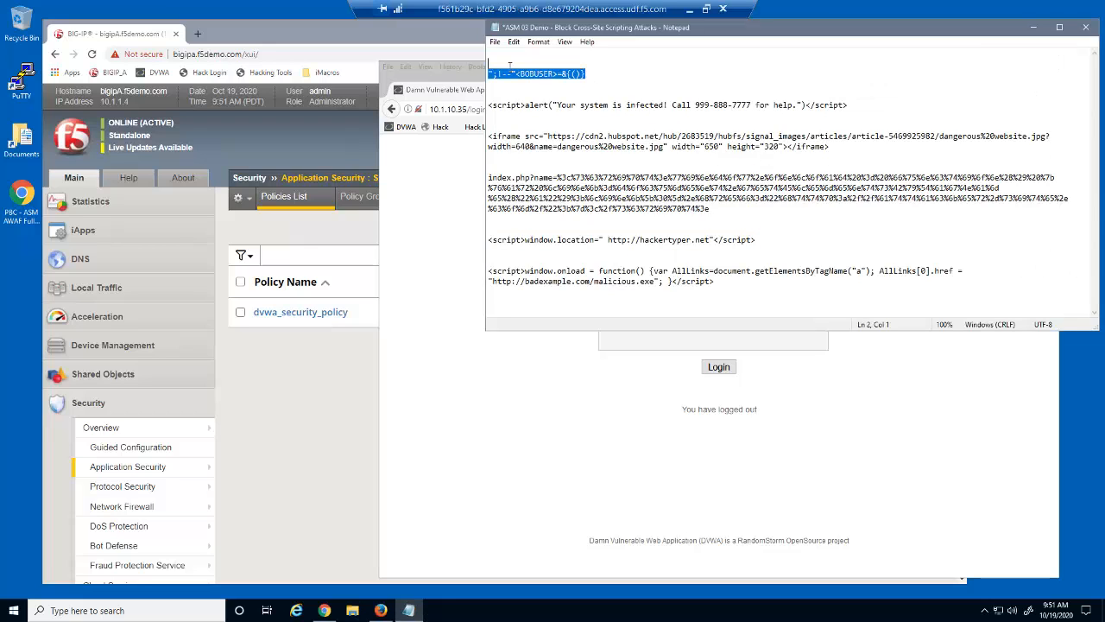
Step: Retry the XSS-string login, now rejected by BIG-IP, and go back to the login form
right_click(535, 73)
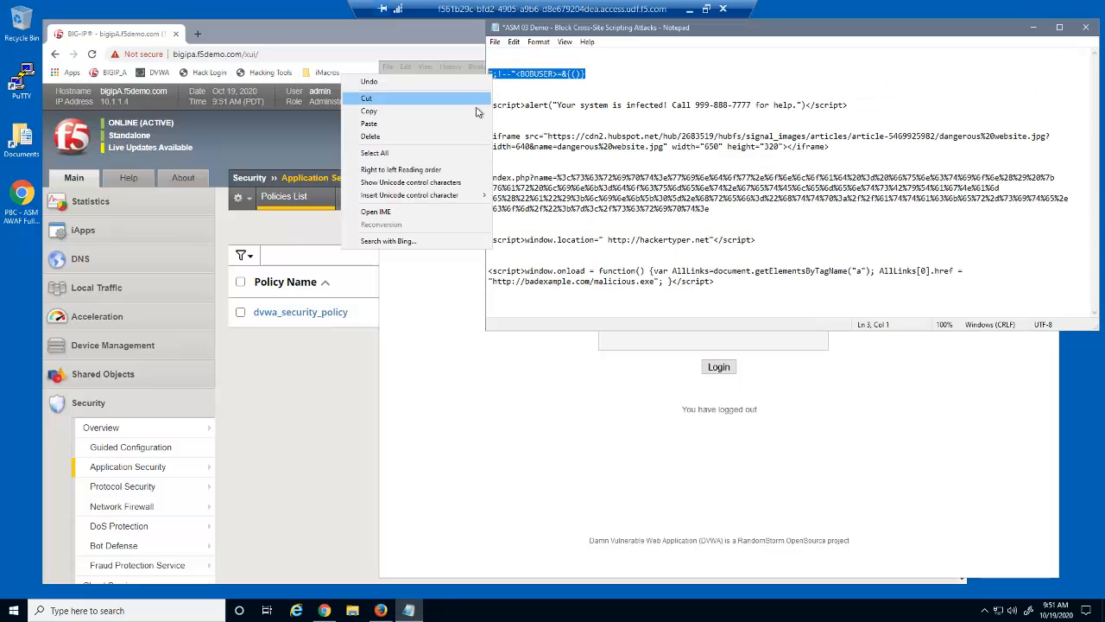
right_click(711, 297)
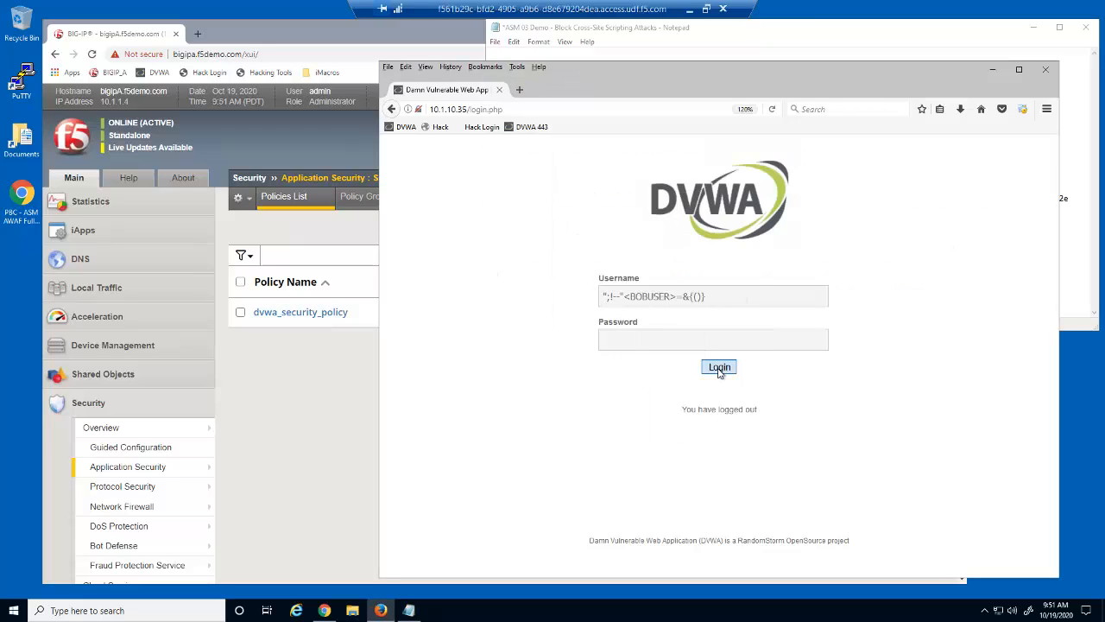
click(718, 366)
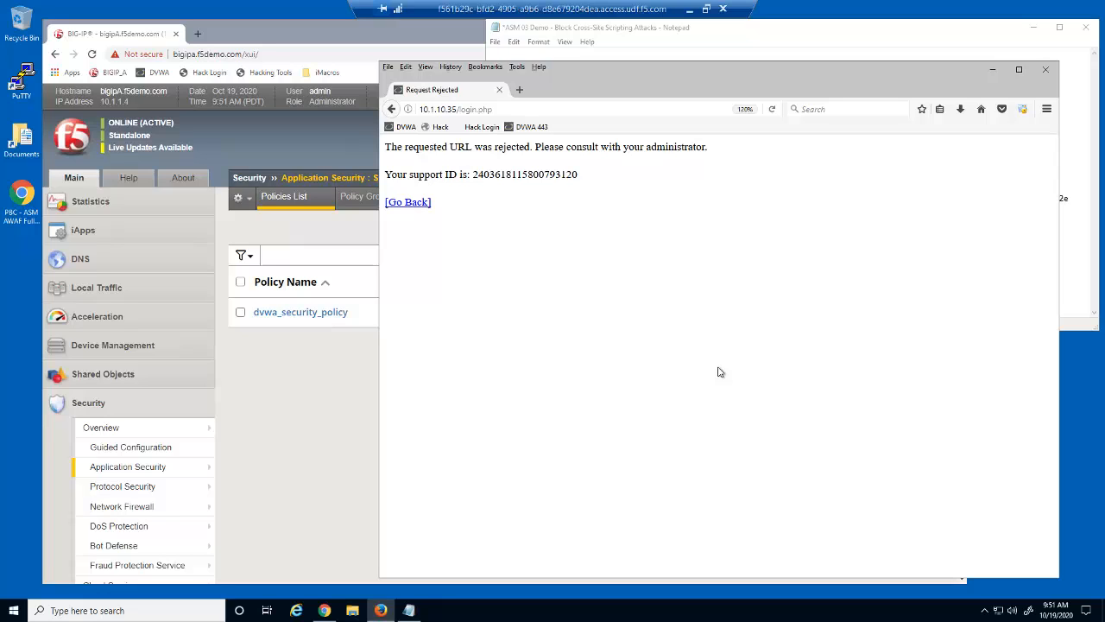
click(408, 200)
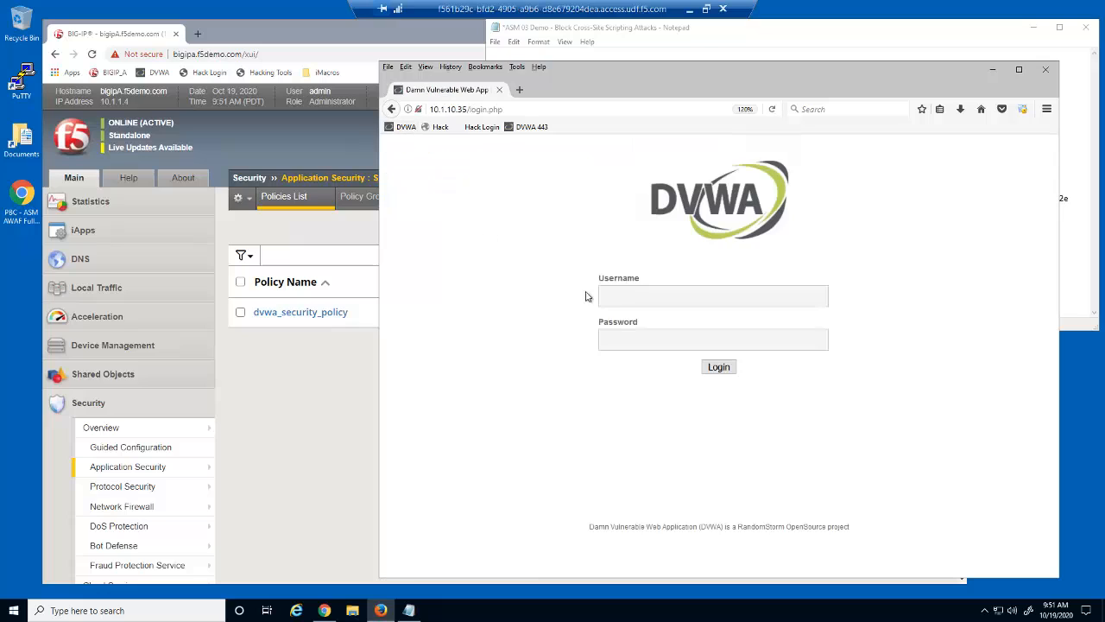
Step: Log in to DVWA as hacker
text(hacker)
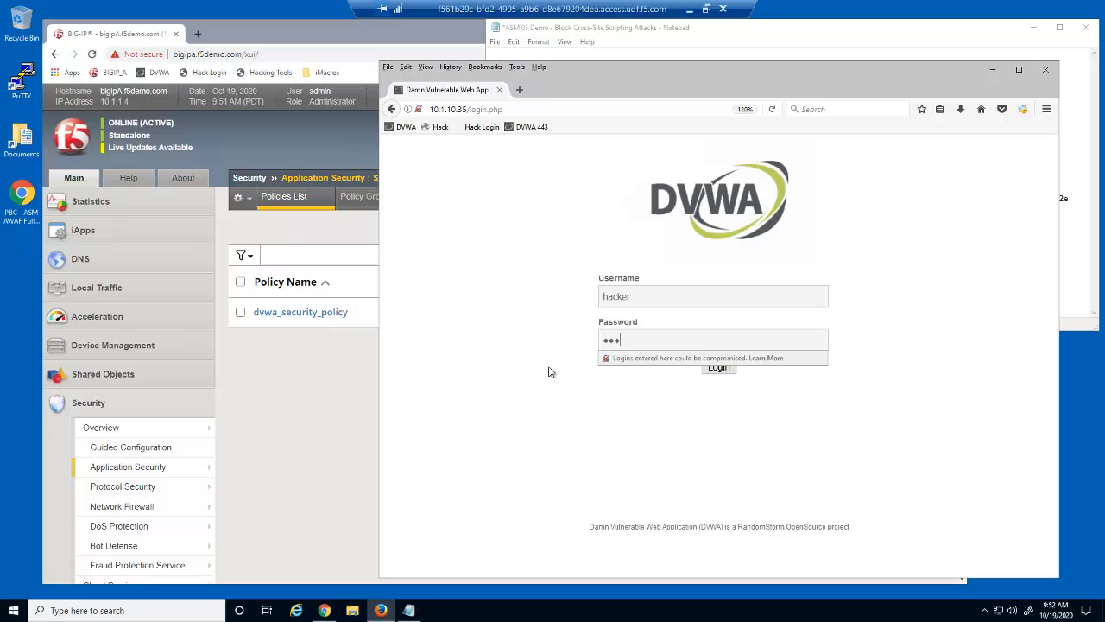
click(719, 366)
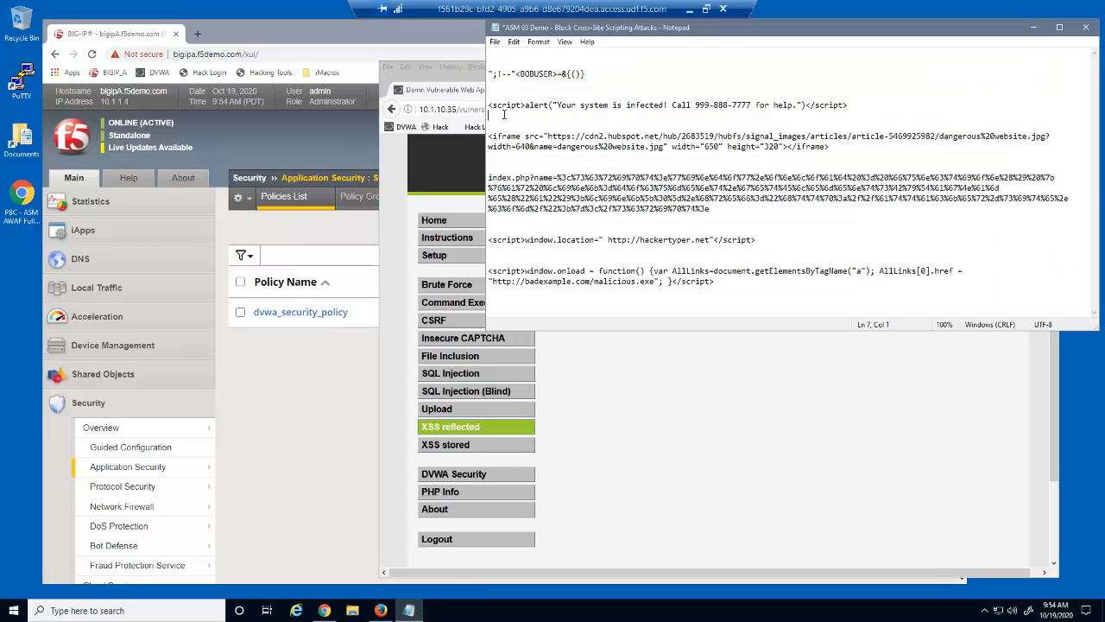
Step: Submit the alert script in the reflected XSS input, get rejected, and go back to DVWA home
right_click(670, 105)
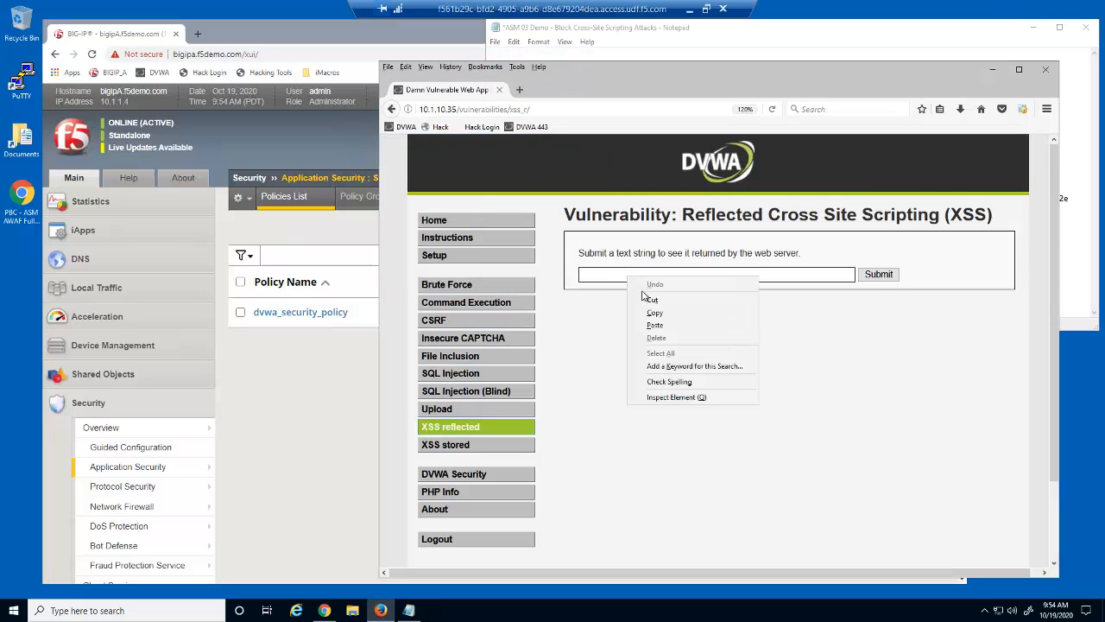
click(877, 273)
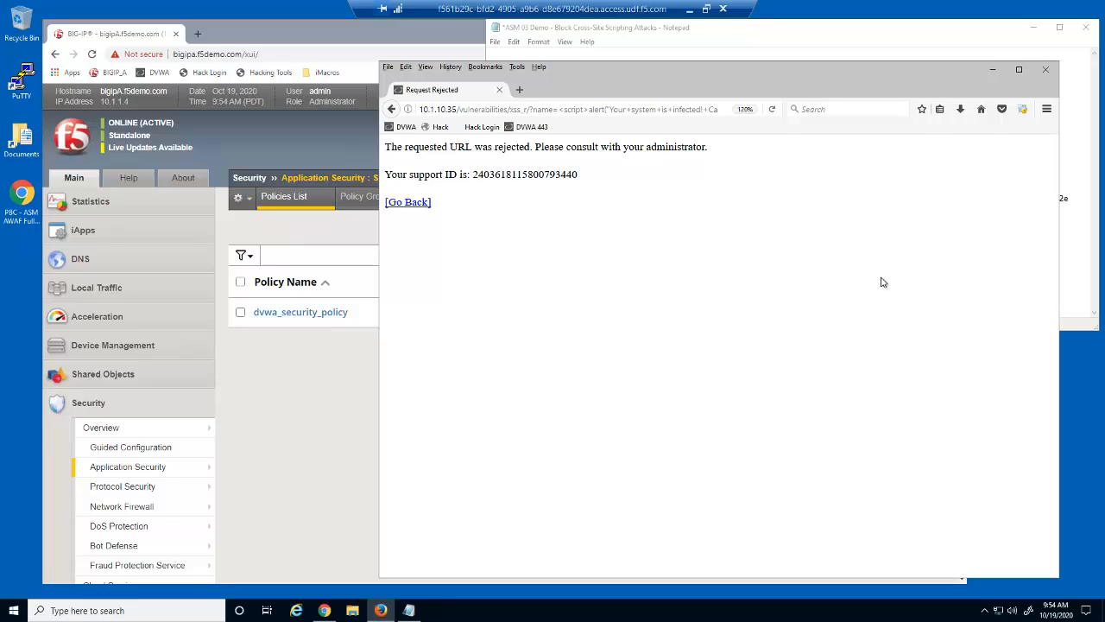
click(404, 128)
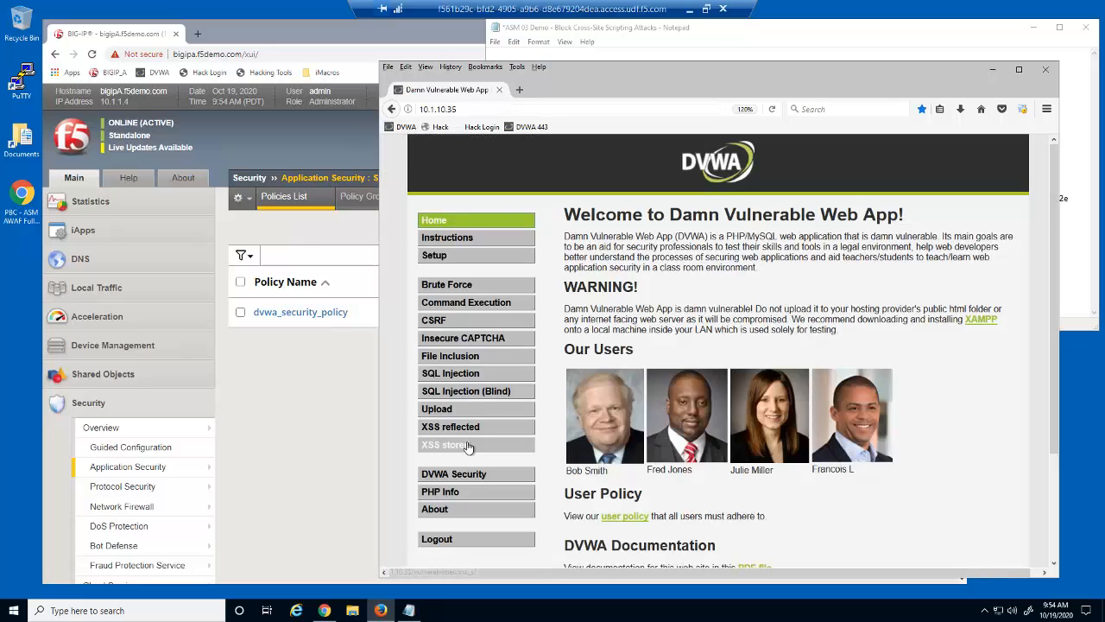
Step: Submit the iframe review on the stored XSS page, which is rejected, and reopen the page
click(449, 444)
text(Virus)
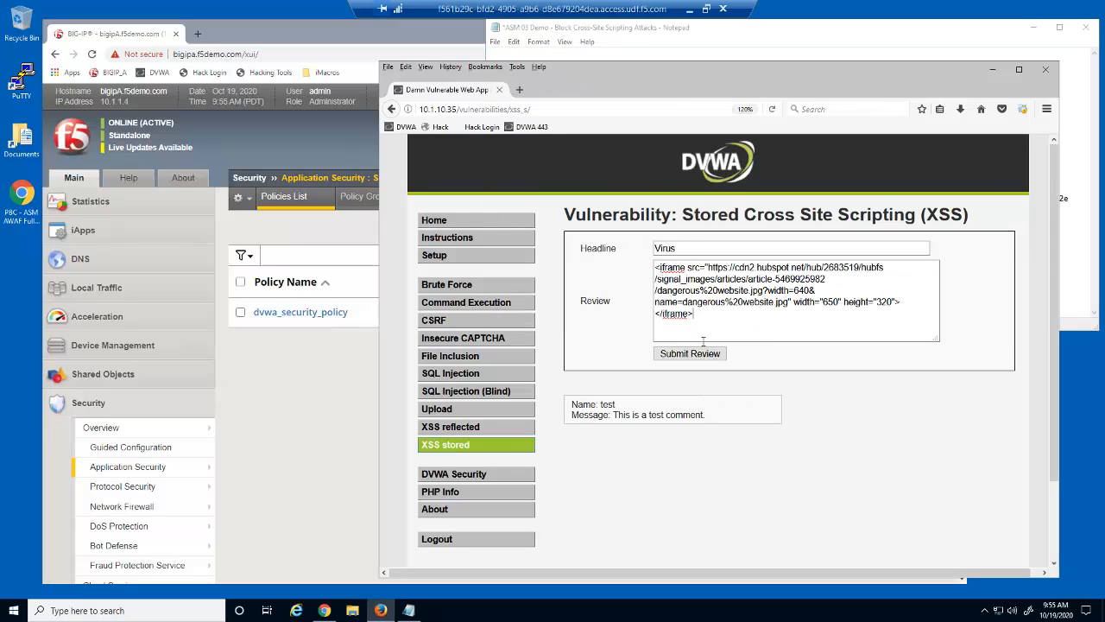
click(691, 352)
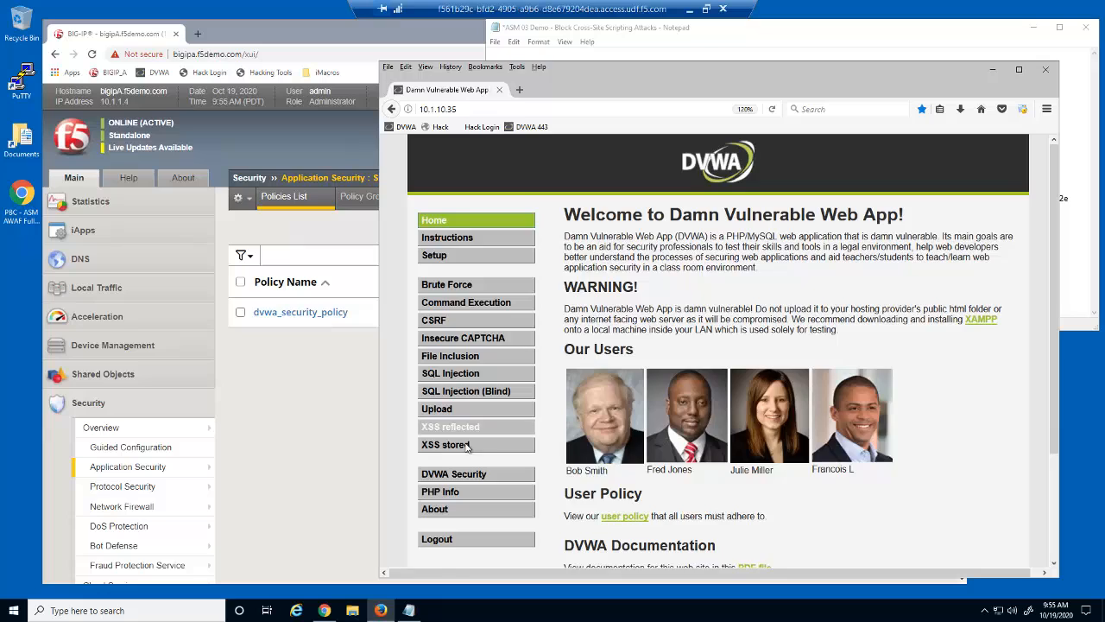
click(445, 444)
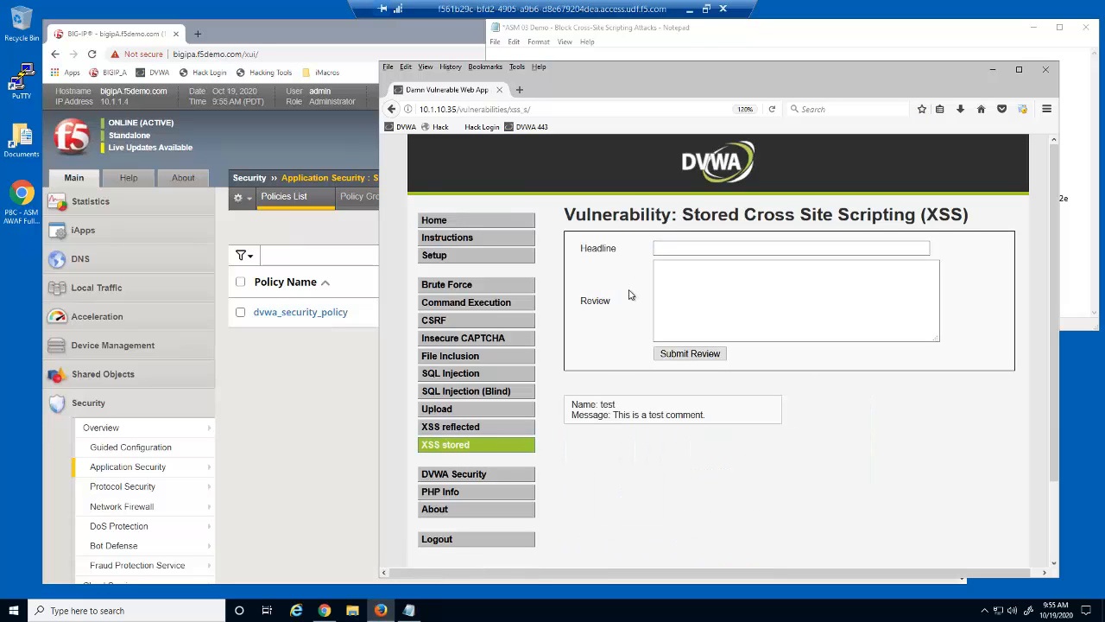
Step: Submit an 'Encoding' review with the URL-encoded script, rejected with a support ID, and return home
text(Encoding)
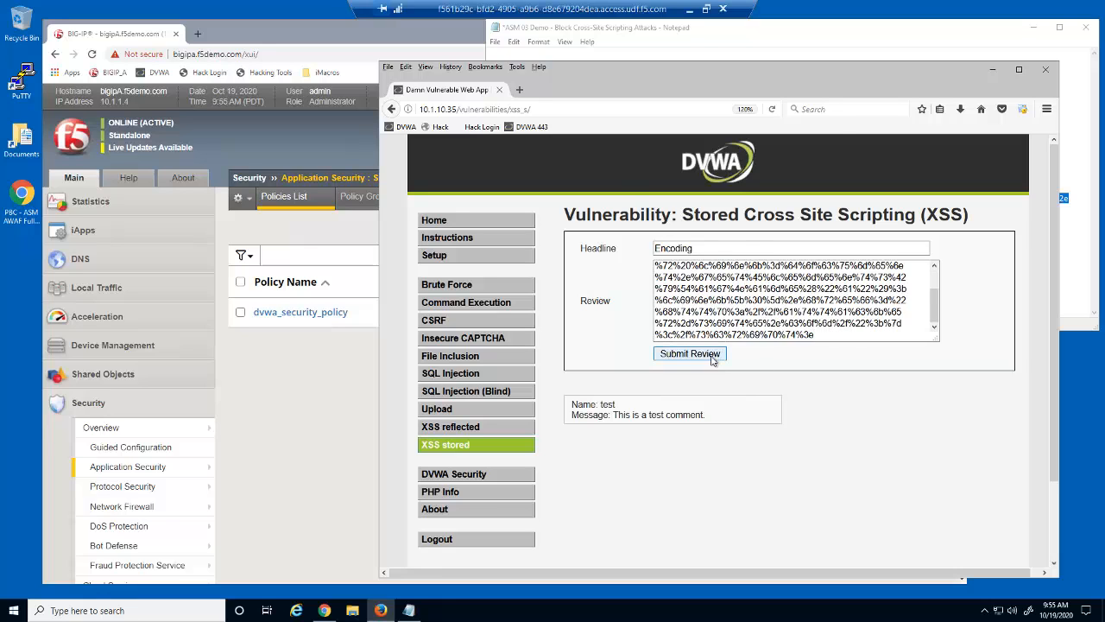
click(689, 353)
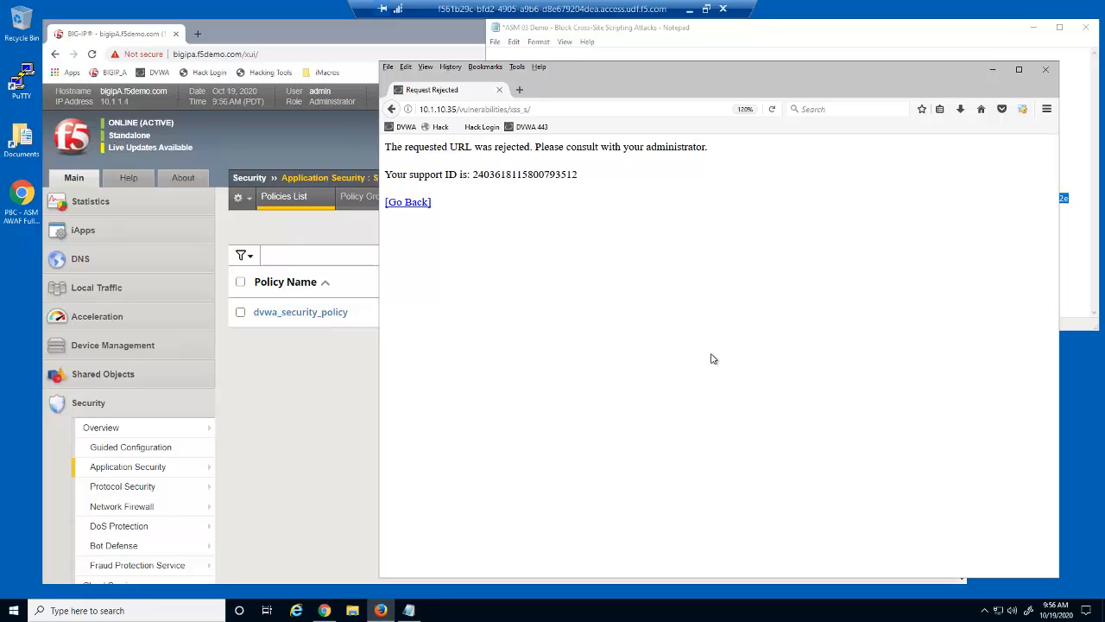
mouse_move(632, 291)
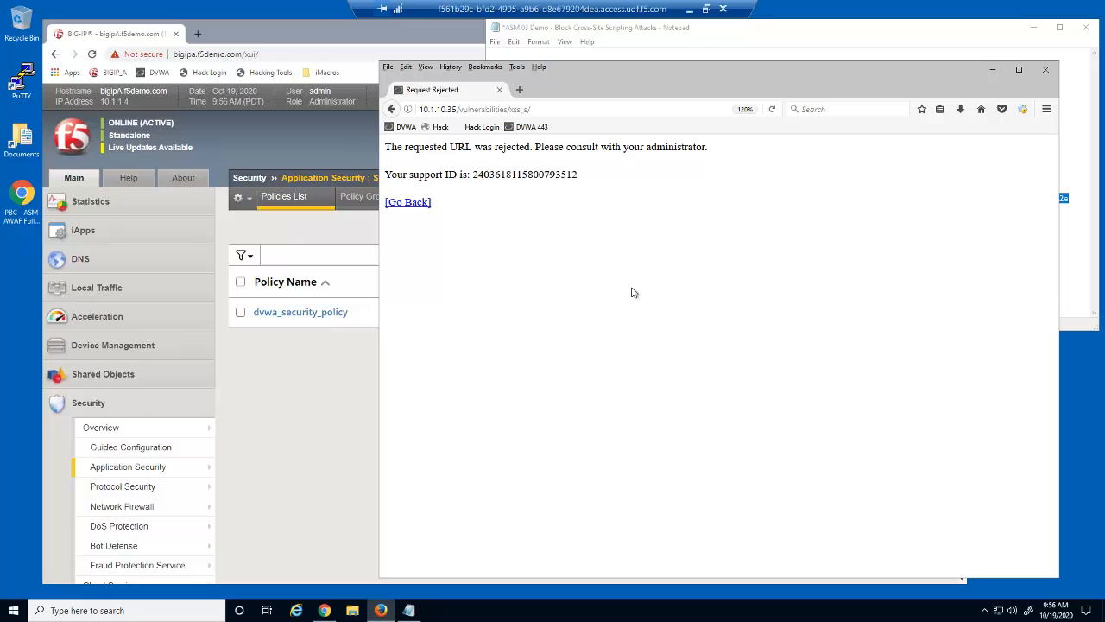
click(406, 128)
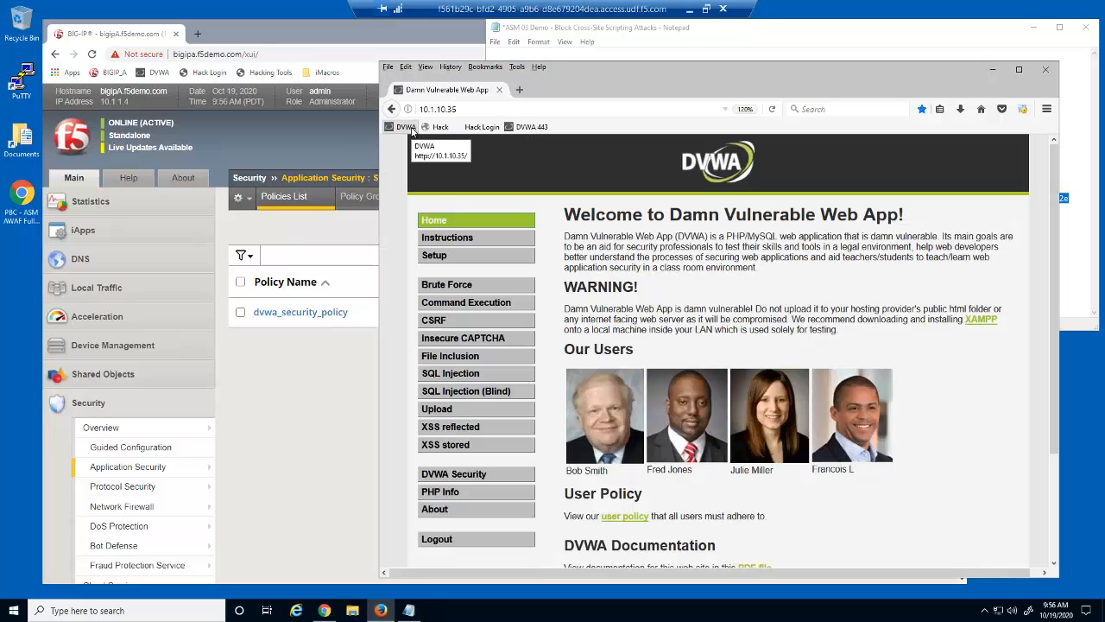
Step: Paste the attack string into the Command Execution IP field and submit it for rejection
click(466, 302)
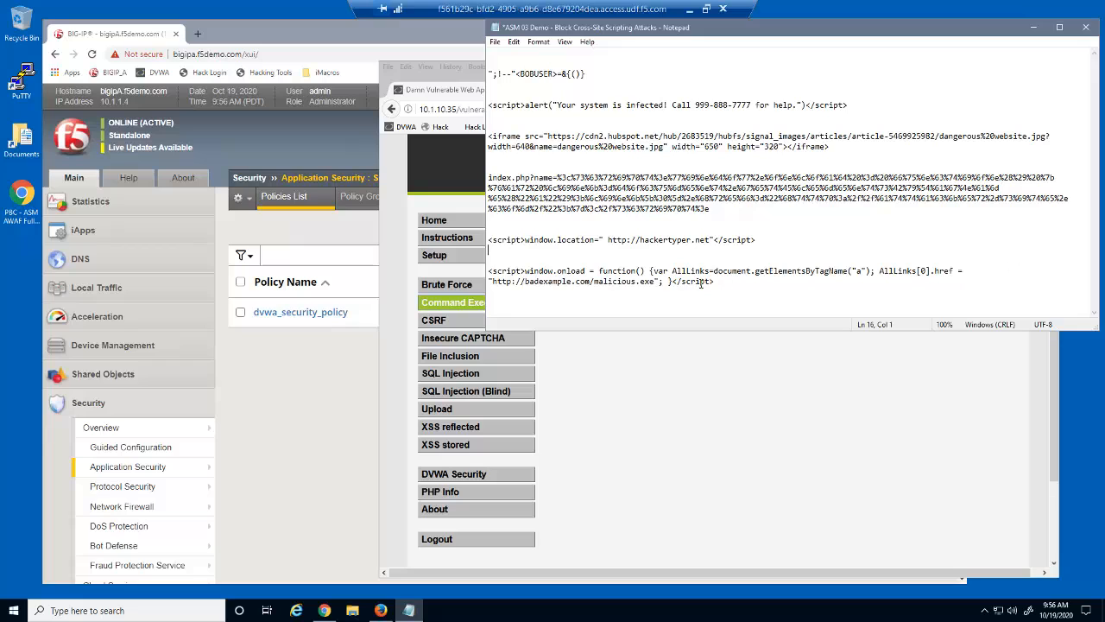
right_click(604, 276)
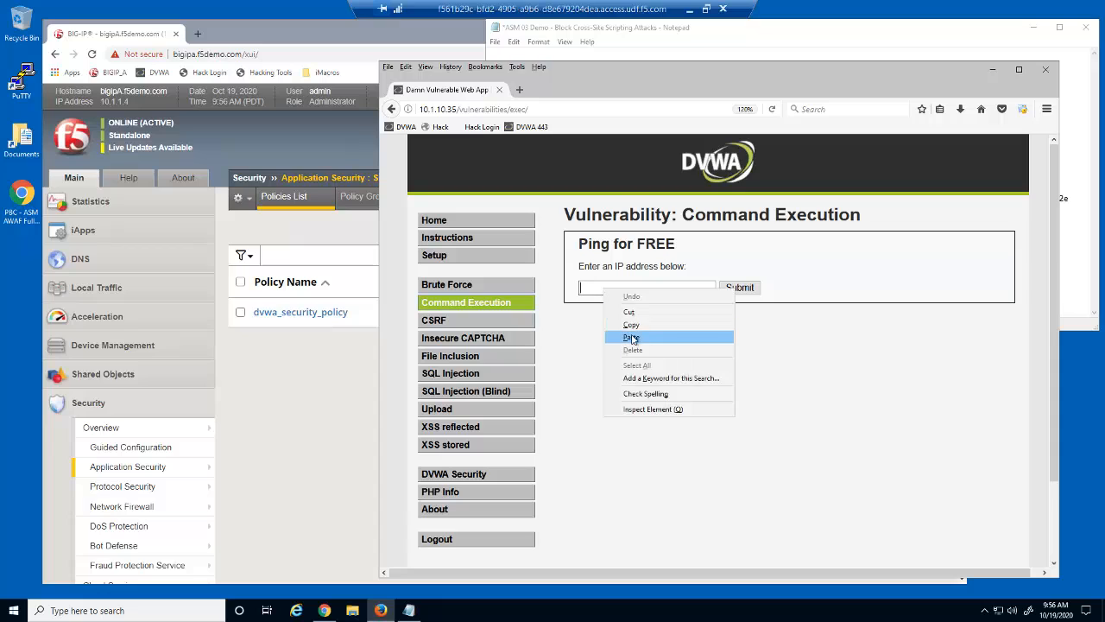
click(632, 337)
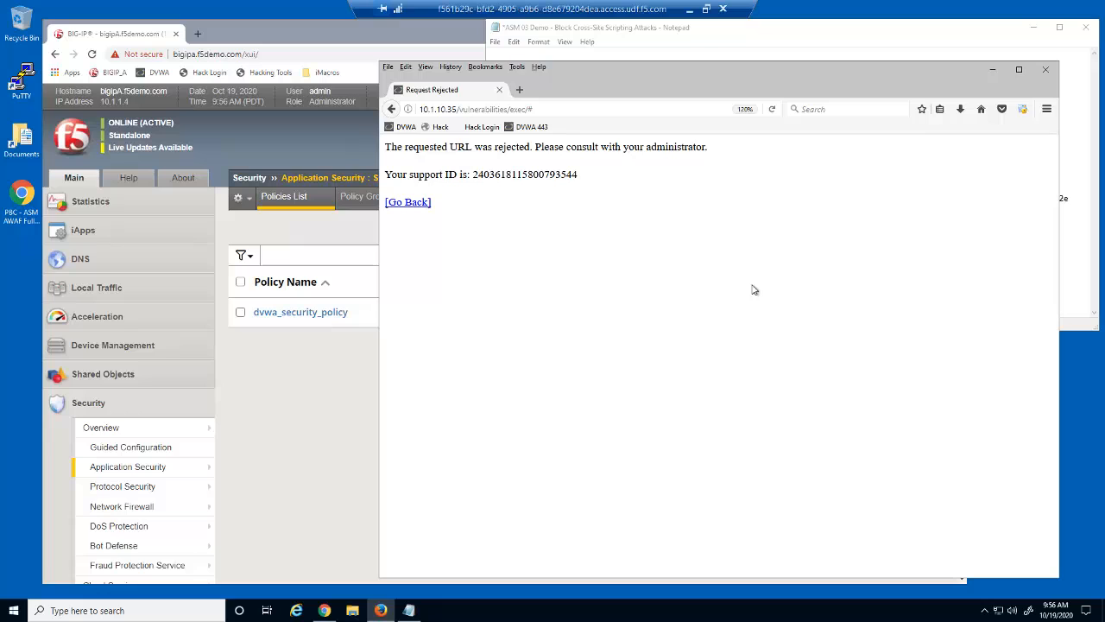
mouse_move(843, 257)
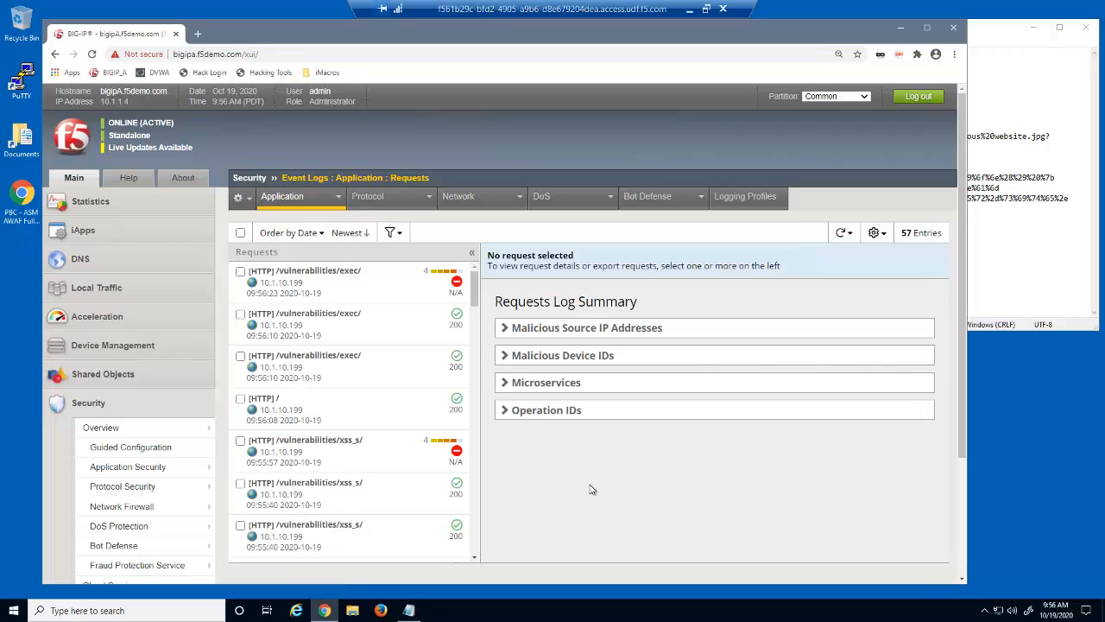
Step: Filter the application request log to Request Status Blocked, leaving 6 requests
click(390, 231)
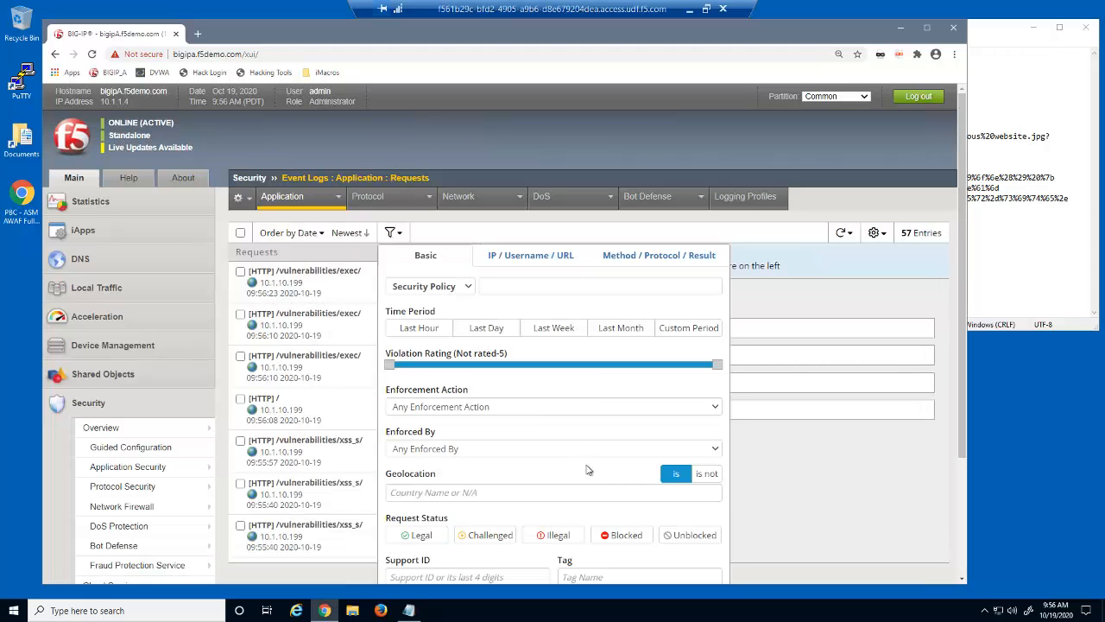
click(621, 536)
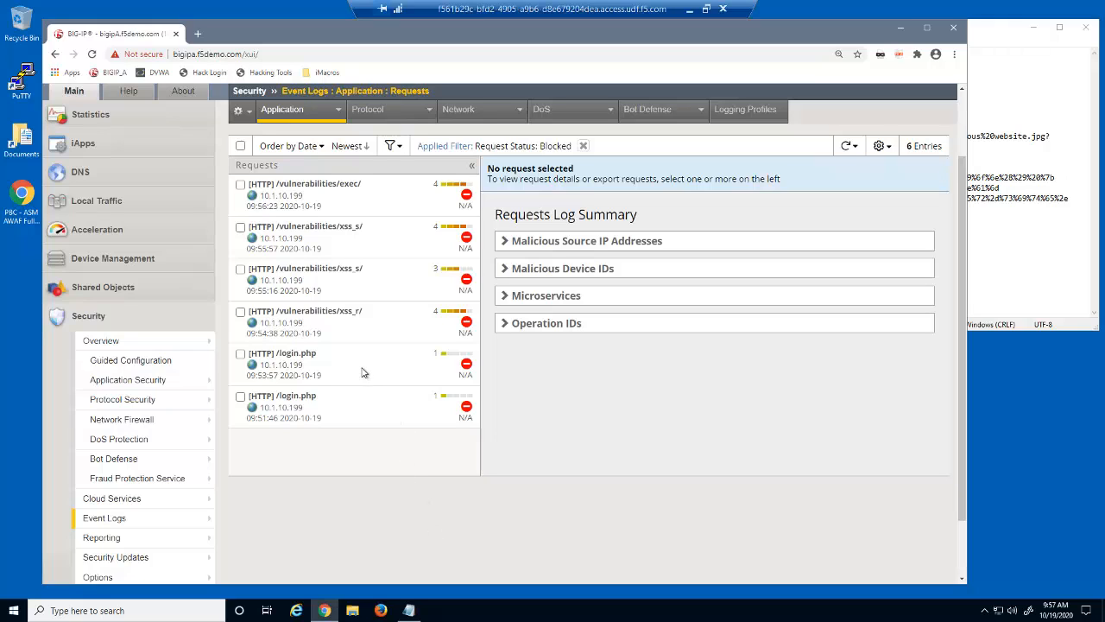
Step: Review the blocked /login.php request and its Cross Site Scripting attack signature
click(311, 363)
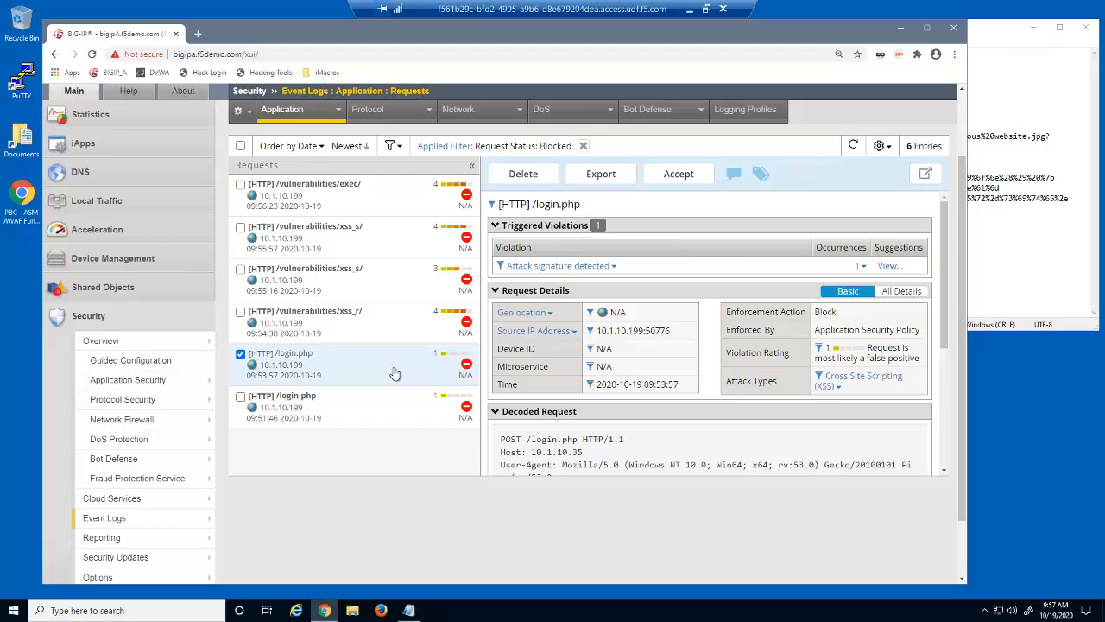
mouse_move(860, 266)
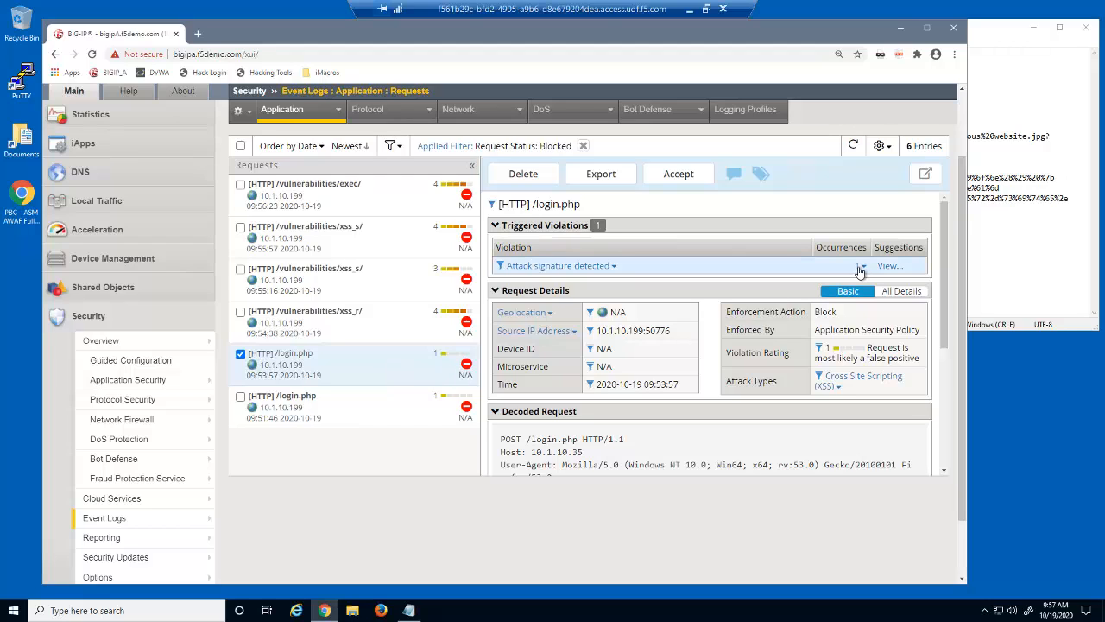
click(860, 268)
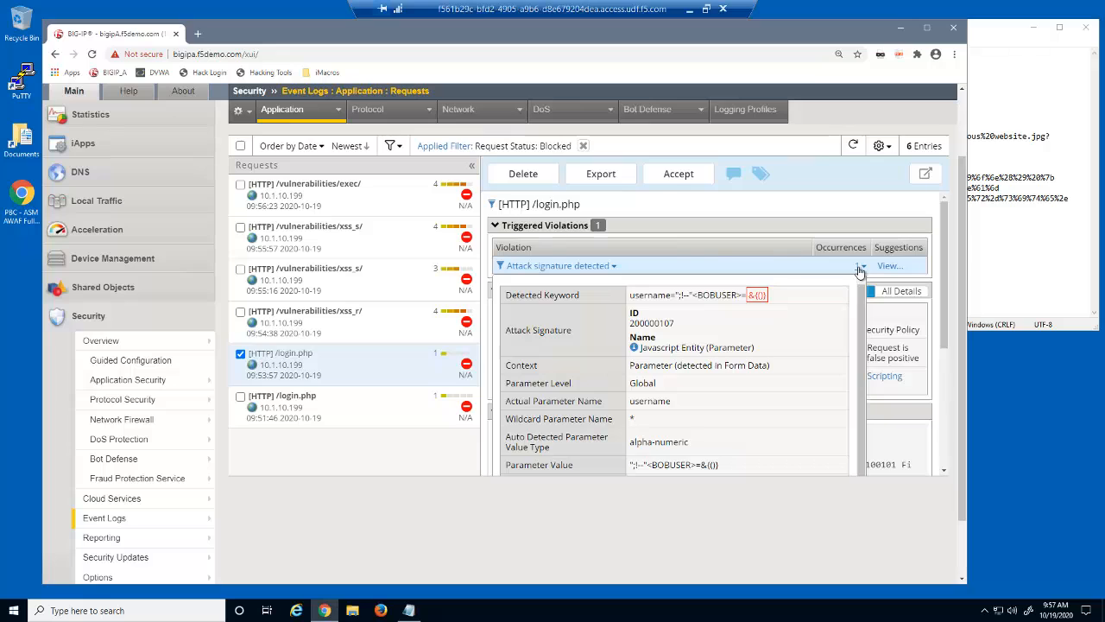
click(590, 401)
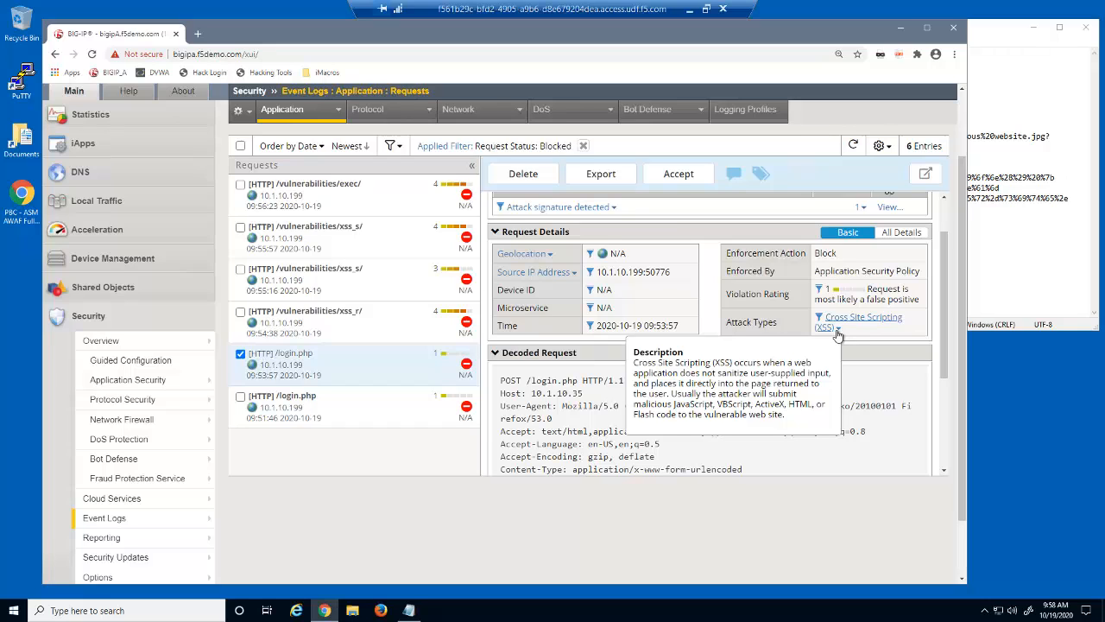
Step: Review the blocked reflected XSS (xss_r) request and its triggered attack signature
click(303, 323)
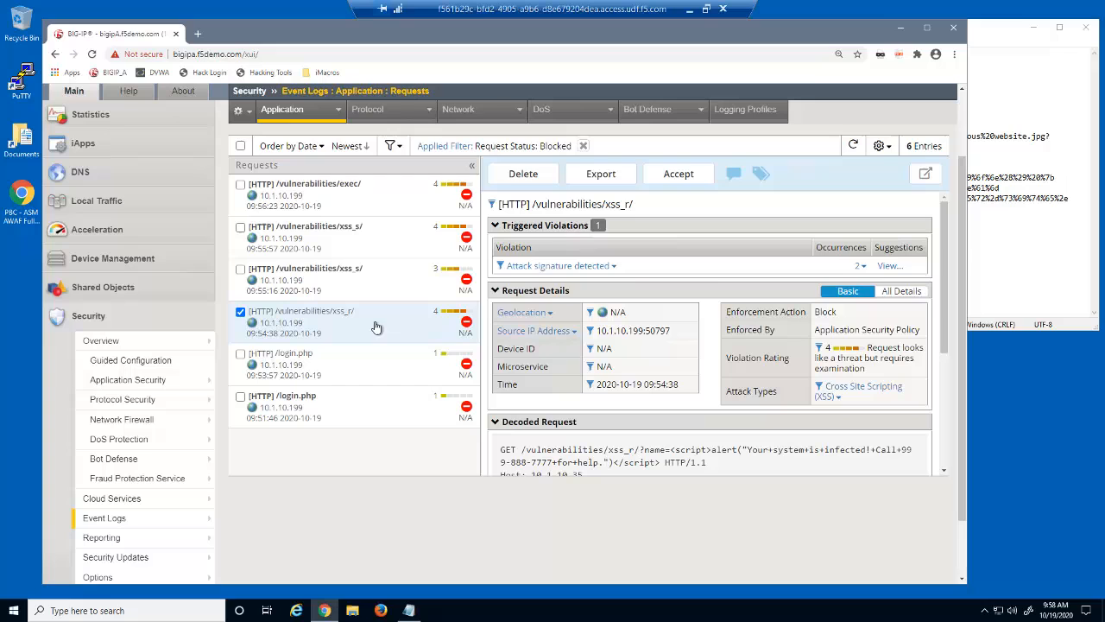
click(891, 266)
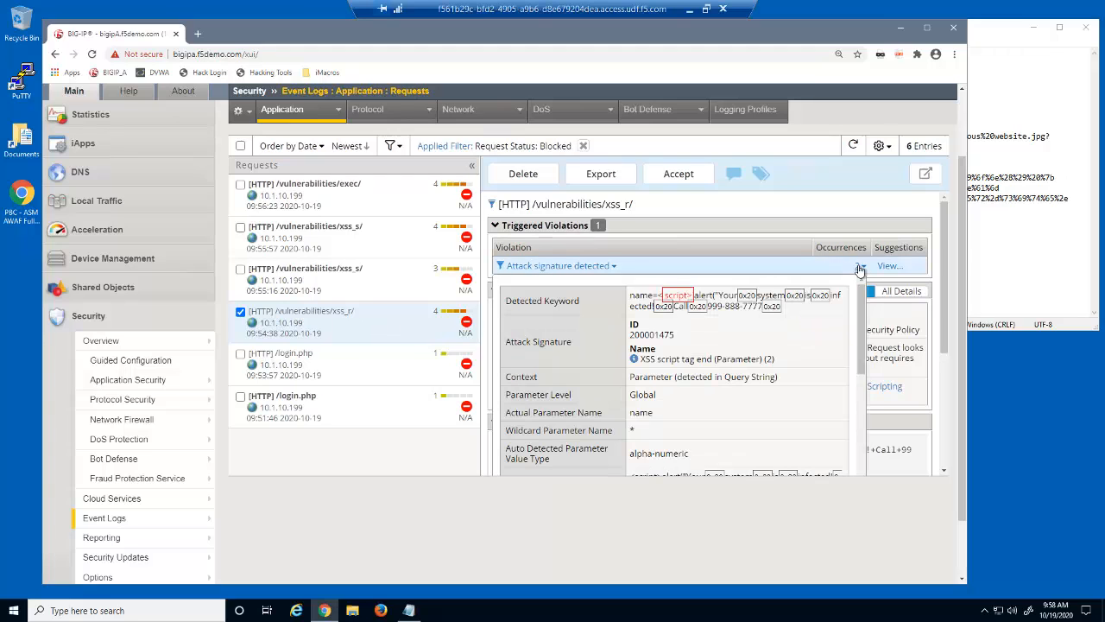
scroll(down, 3)
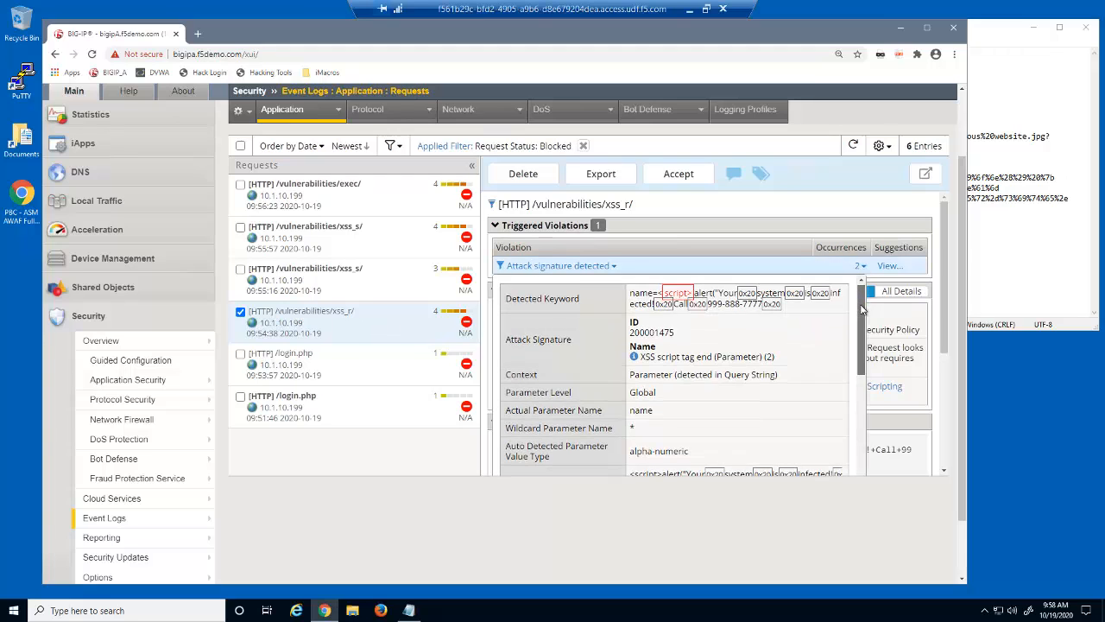
scroll(down, 3)
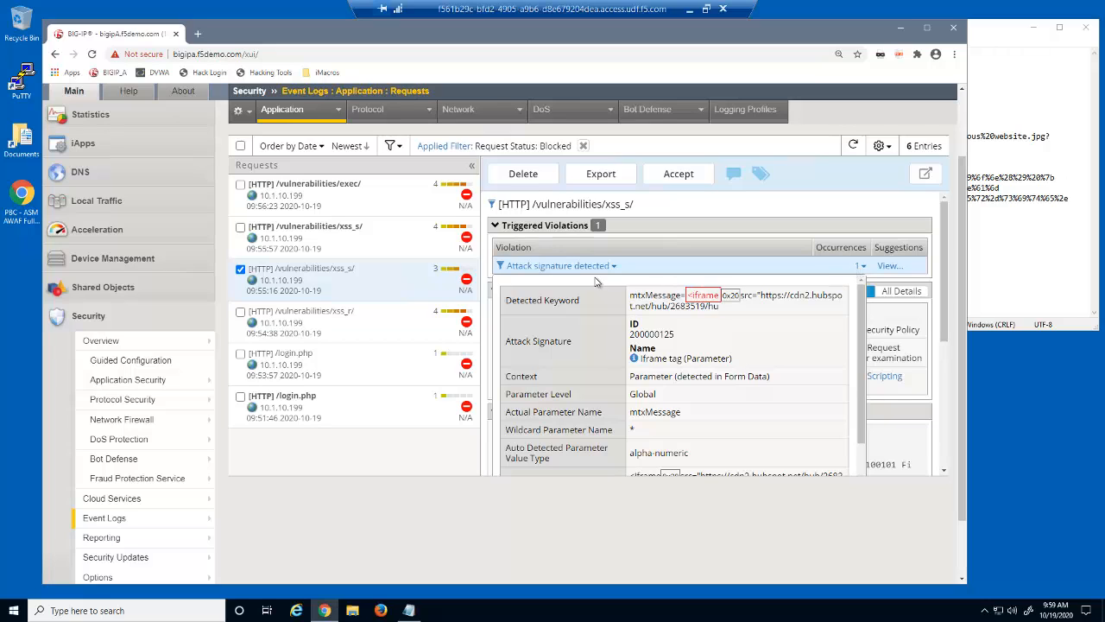
Step: Examine the stored XSS (xss_s) request's decoded POST body with the window.onload script payload
click(300, 238)
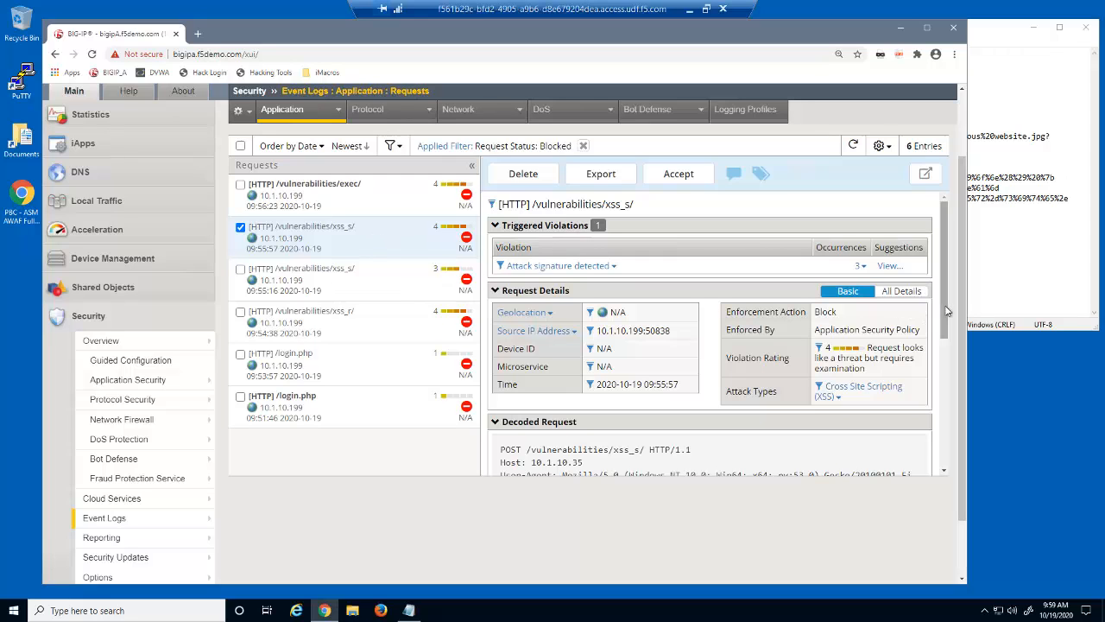
scroll(down, 3)
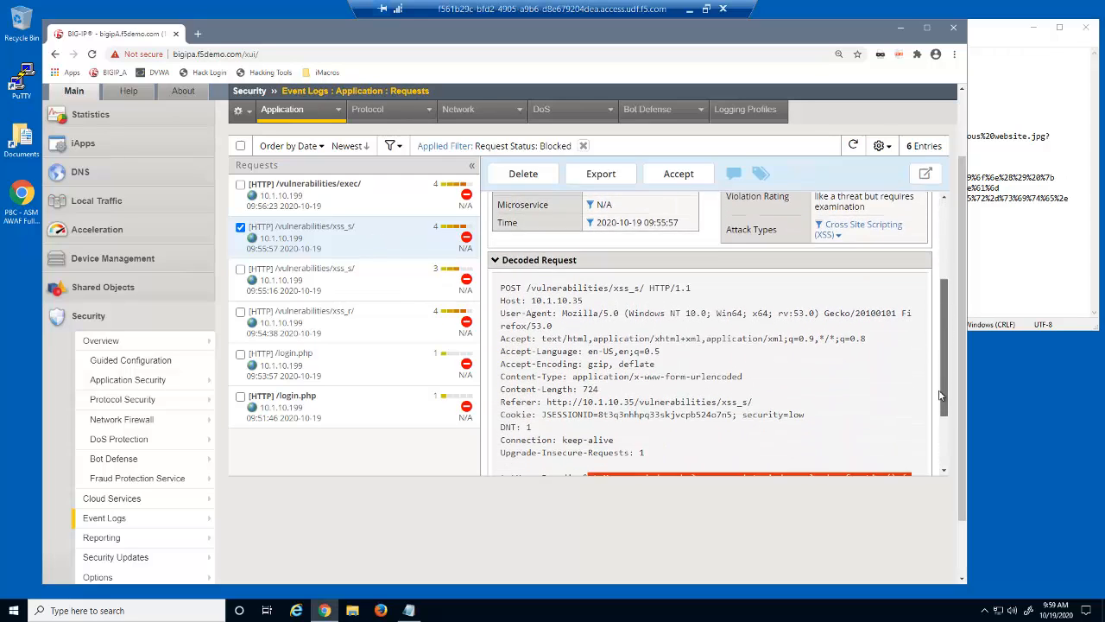
scroll(down, 3)
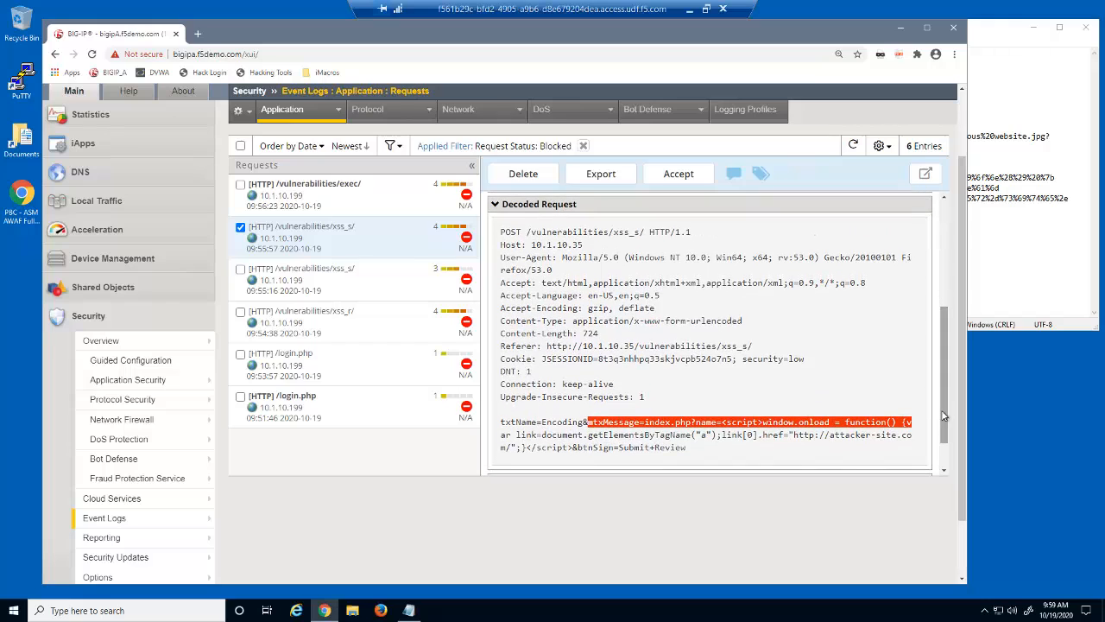
click(705, 435)
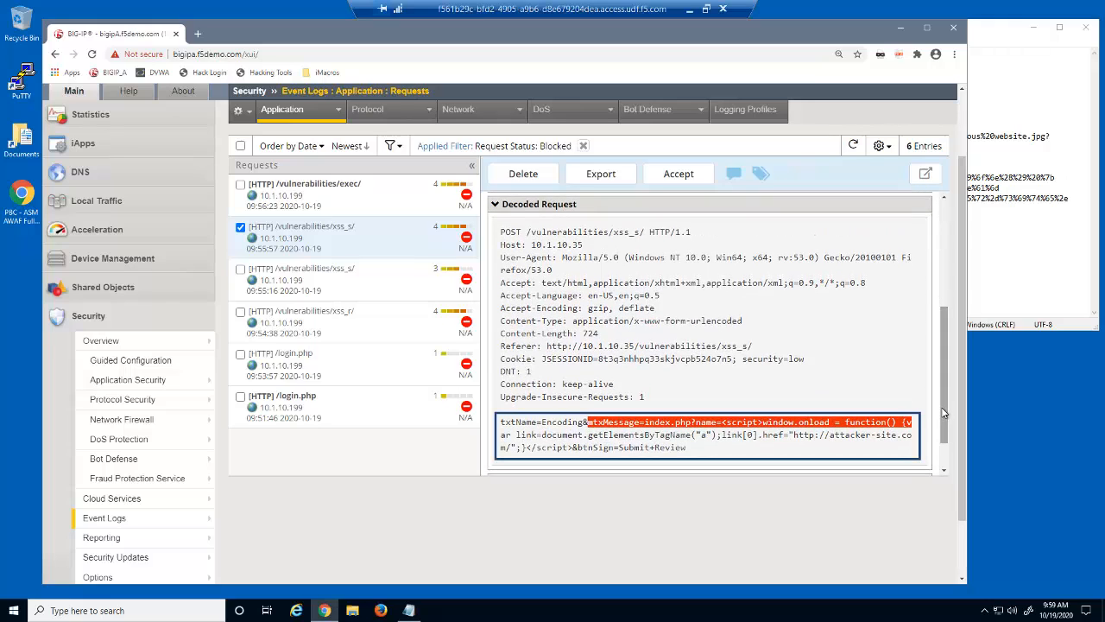